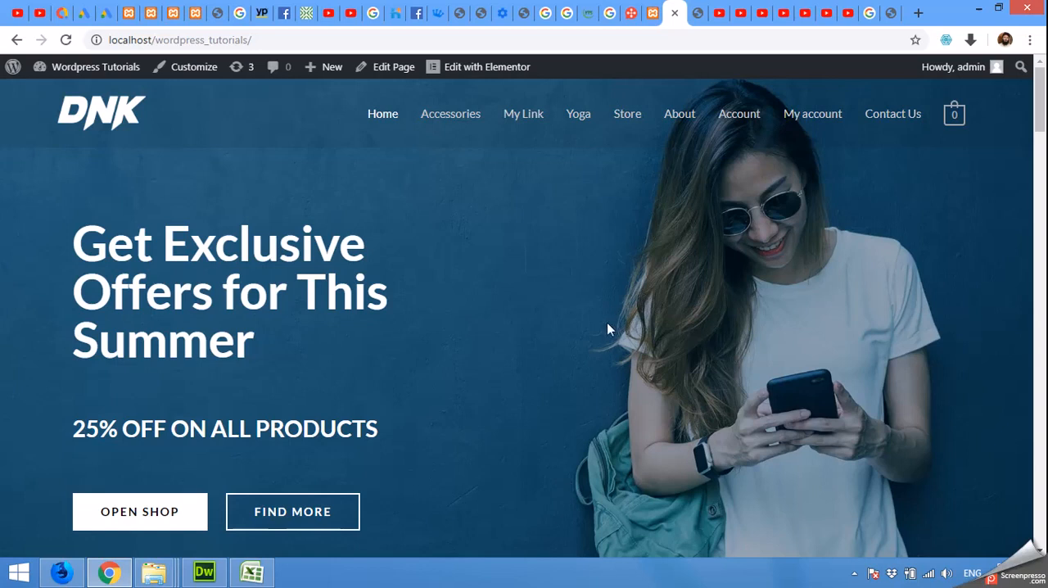
mouse_move(622, 349)
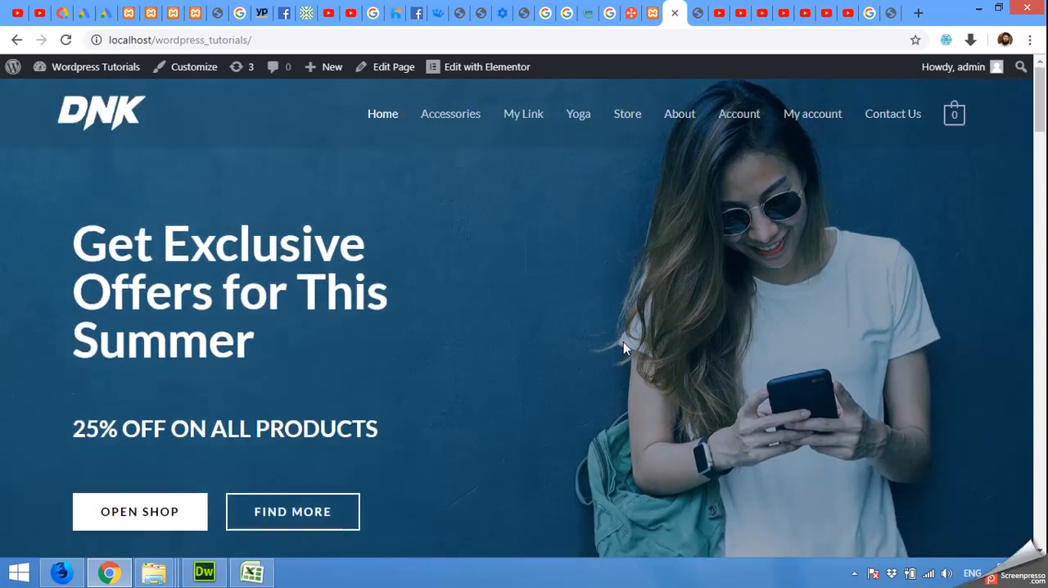
mouse_move(649, 305)
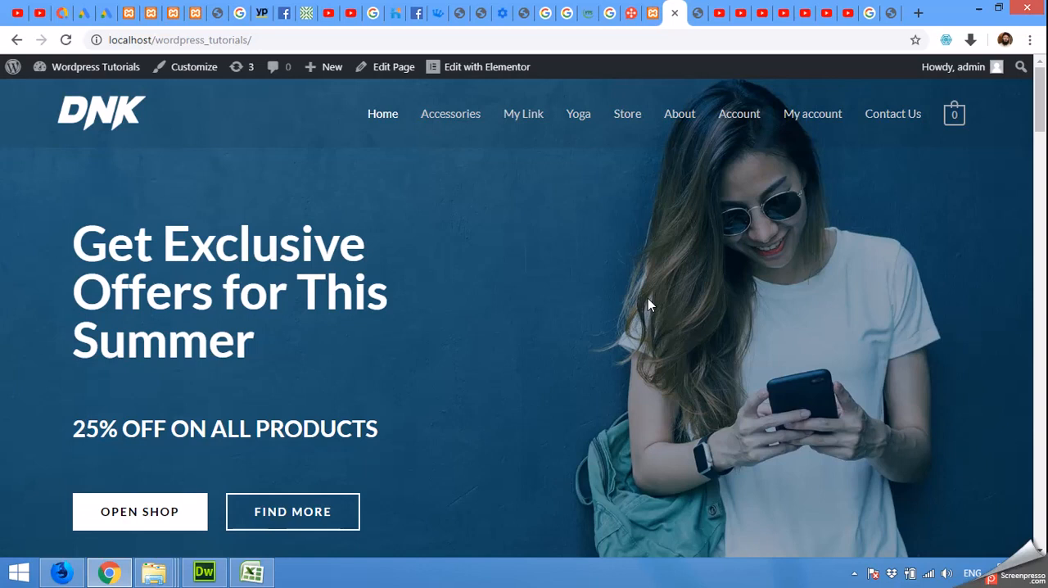
mouse_move(647, 233)
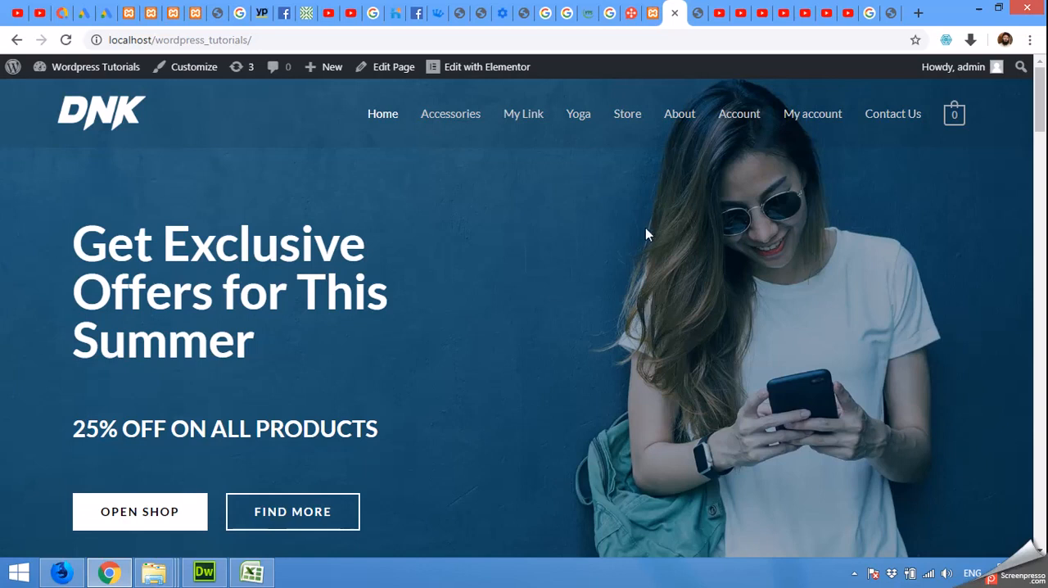
mouse_move(622, 131)
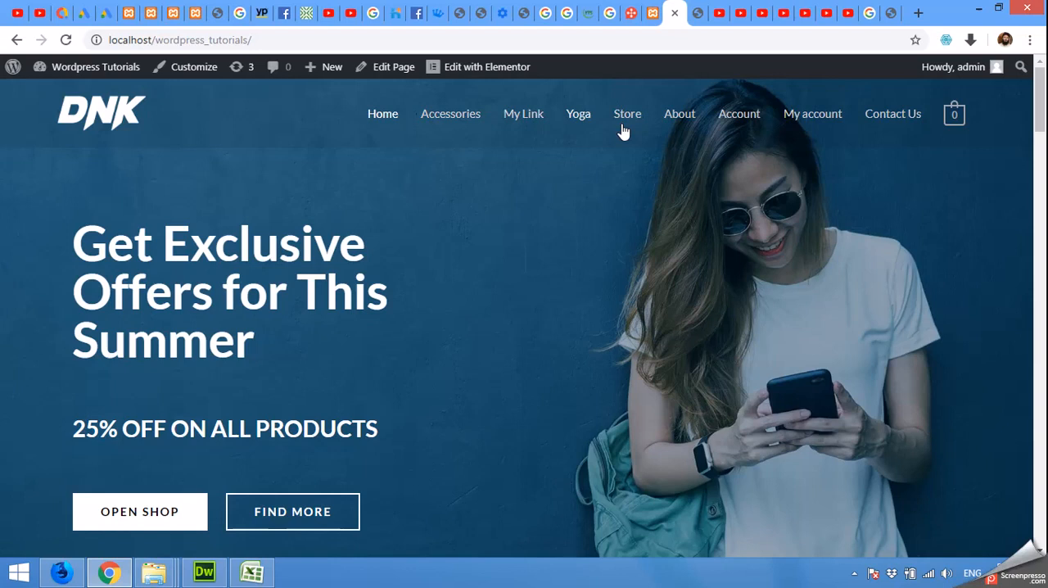
Scroll the store homepage down to the Featured Products and reach DNK Gray Shoes.
scroll("down", 3)
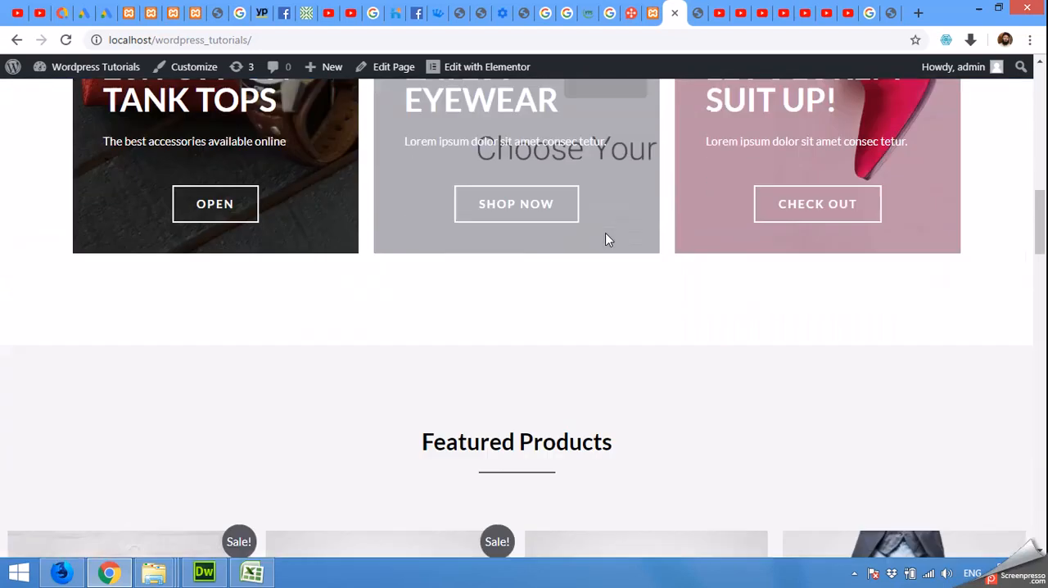
scroll("down", 3)
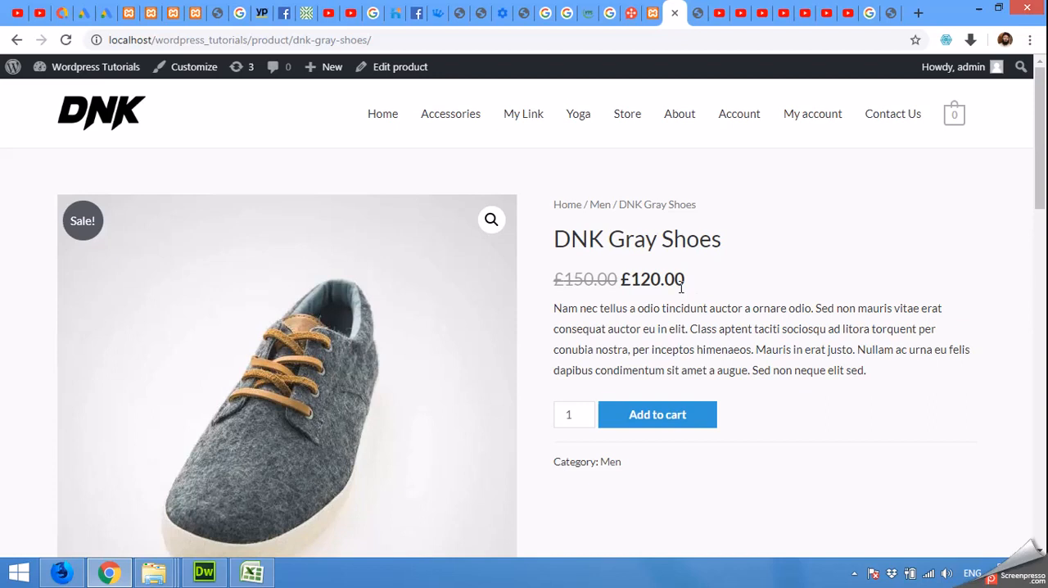
mouse_move(672, 301)
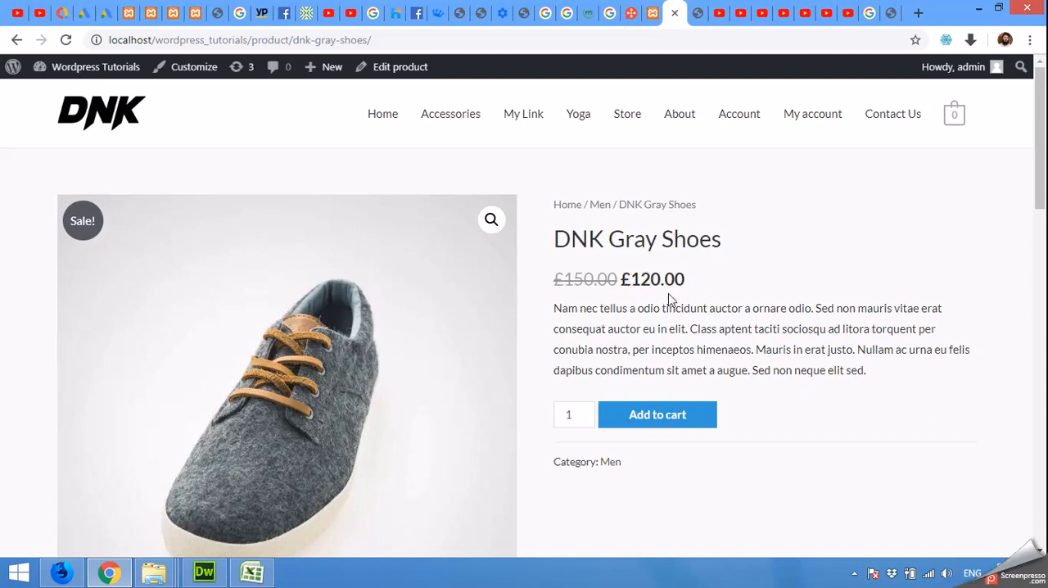
mouse_move(655, 323)
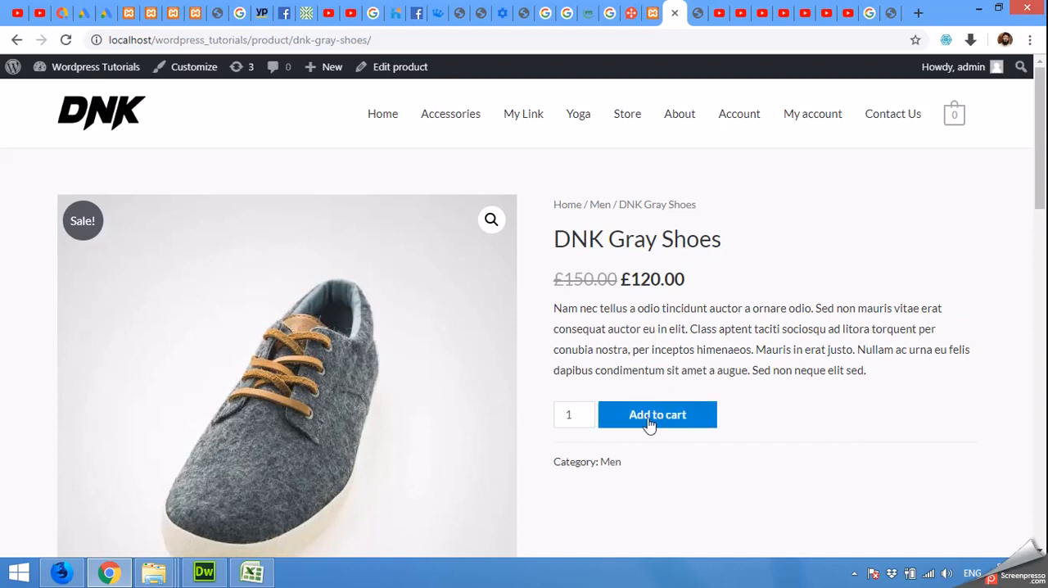
mouse_move(653, 424)
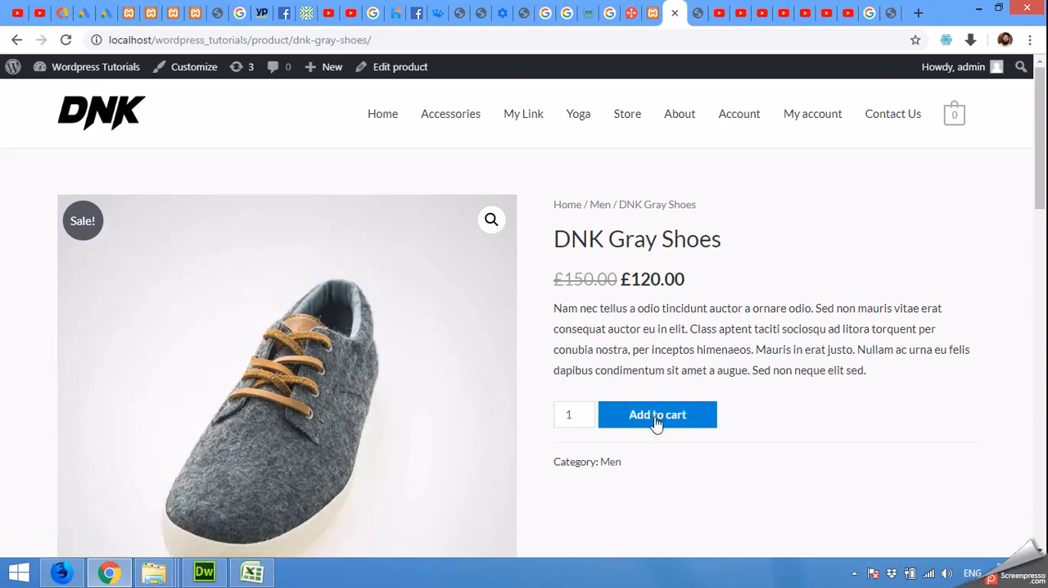
mouse_move(770, 270)
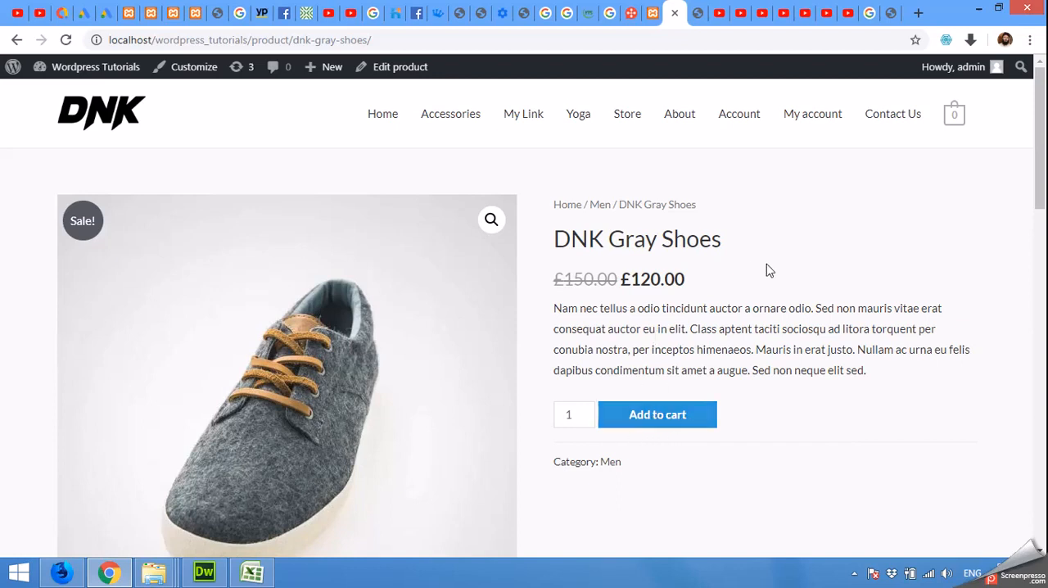
mouse_move(606, 418)
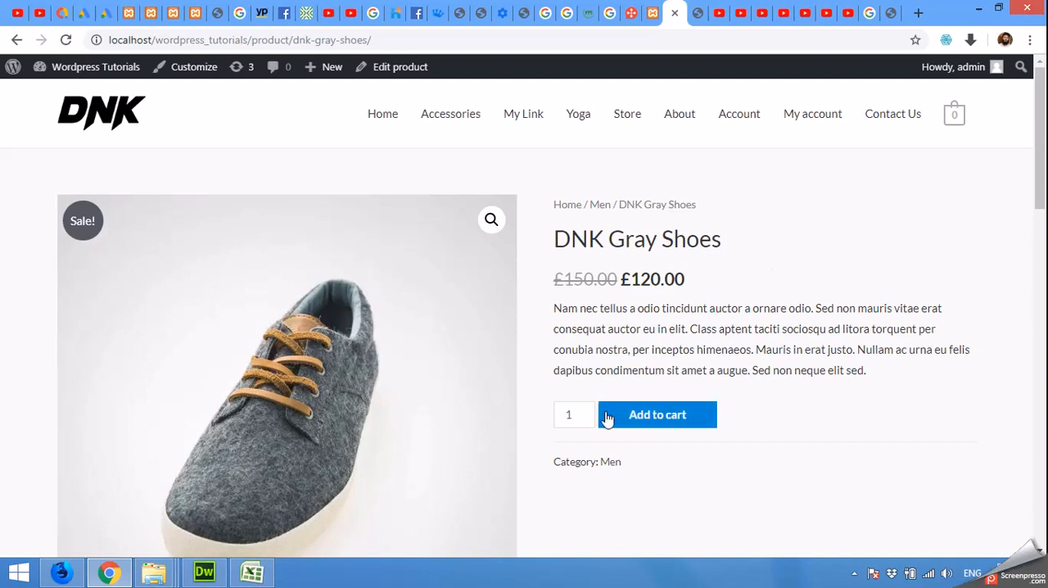
Add DNK Gray Shoes (£120.00) to the cart, then view the cart with one pair.
left_click(658, 414)
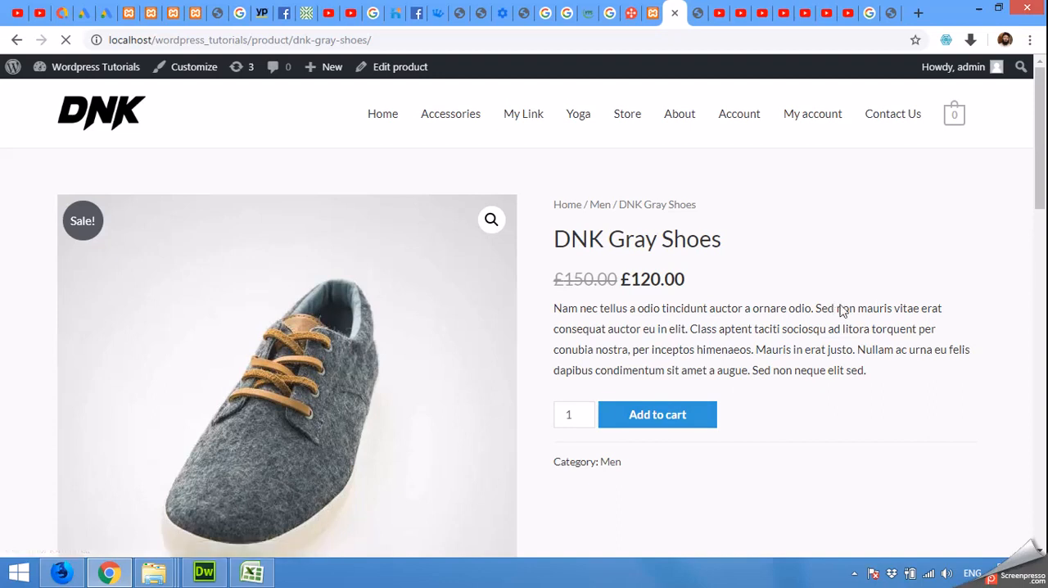
left_click(656, 413)
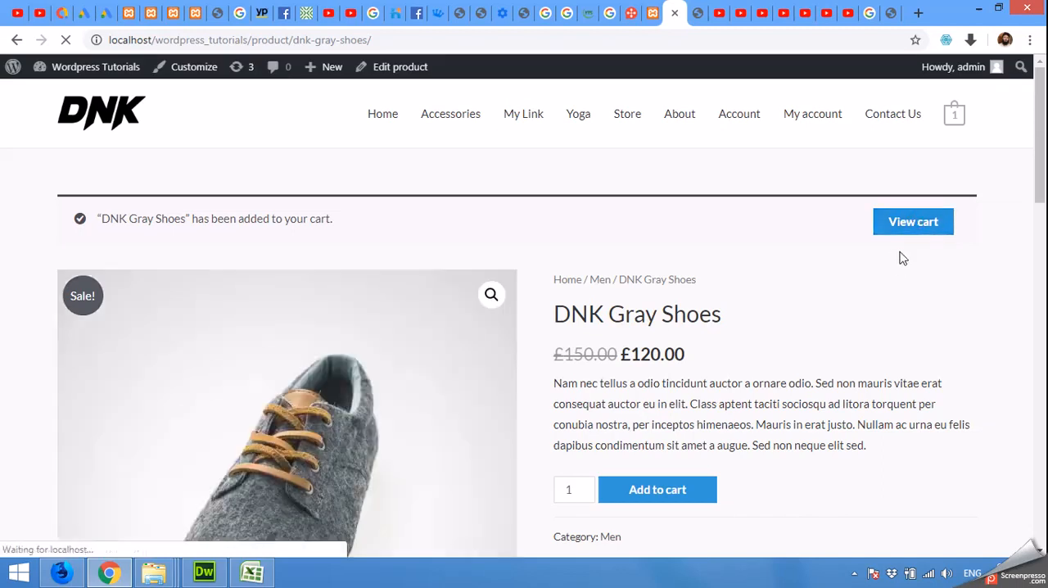
mouse_move(791, 357)
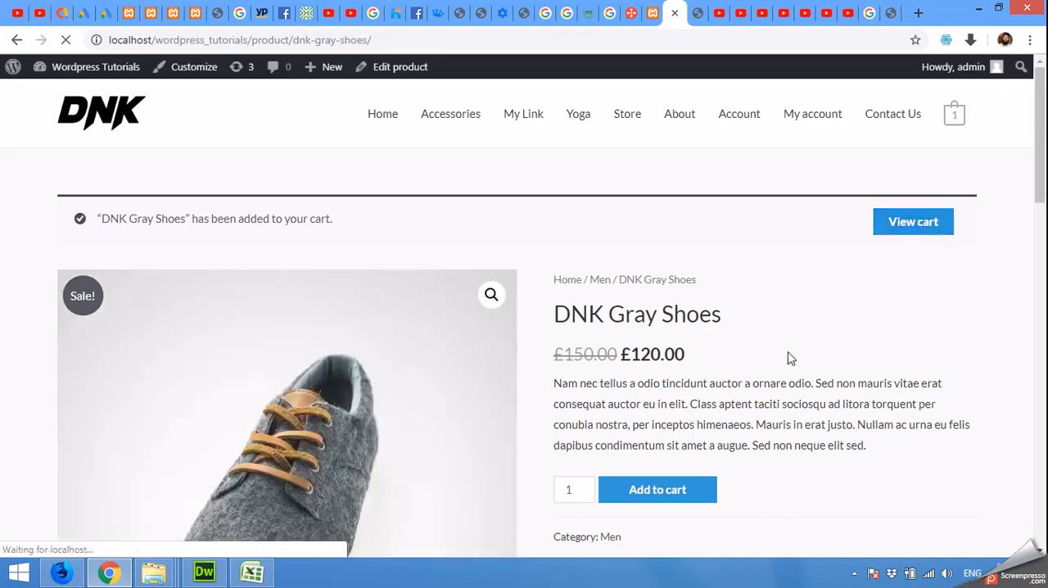
left_click(912, 221)
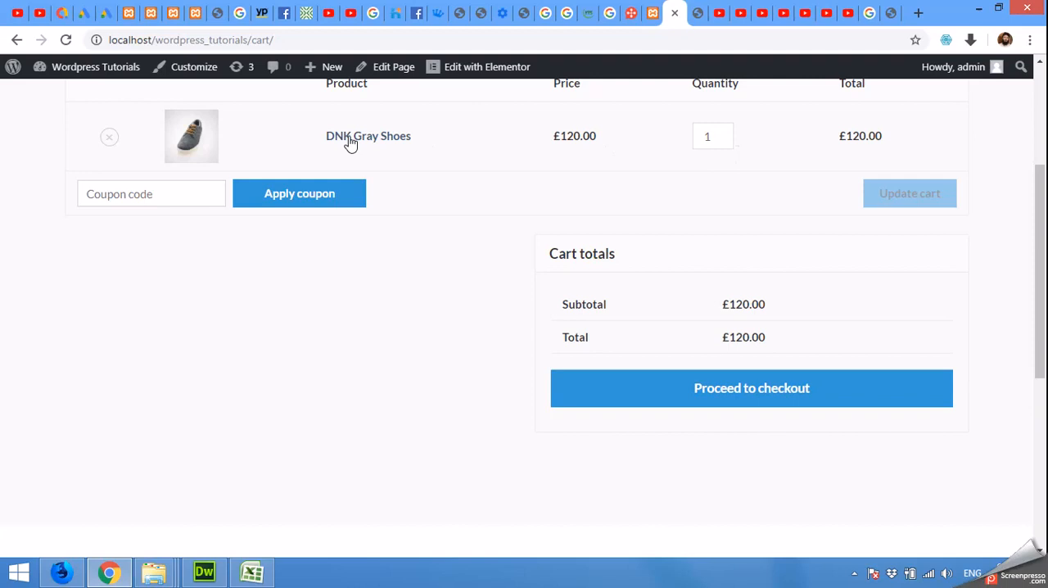
mouse_move(752, 388)
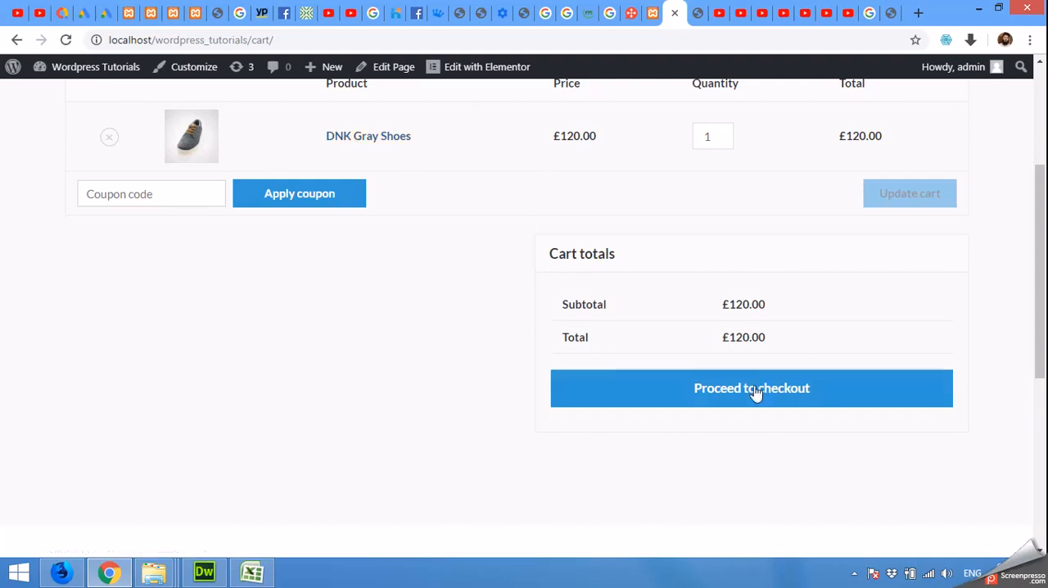
Proceed to checkout and review the Checkout page listing DNK Gray Shoes ×1 at £120.00.
left_click(750, 388)
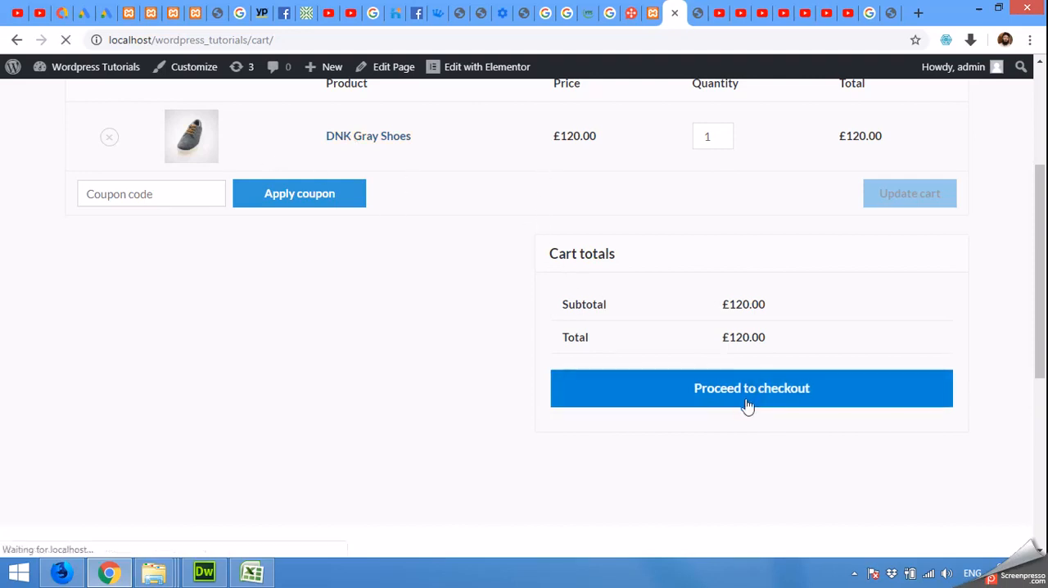
left_click(750, 388)
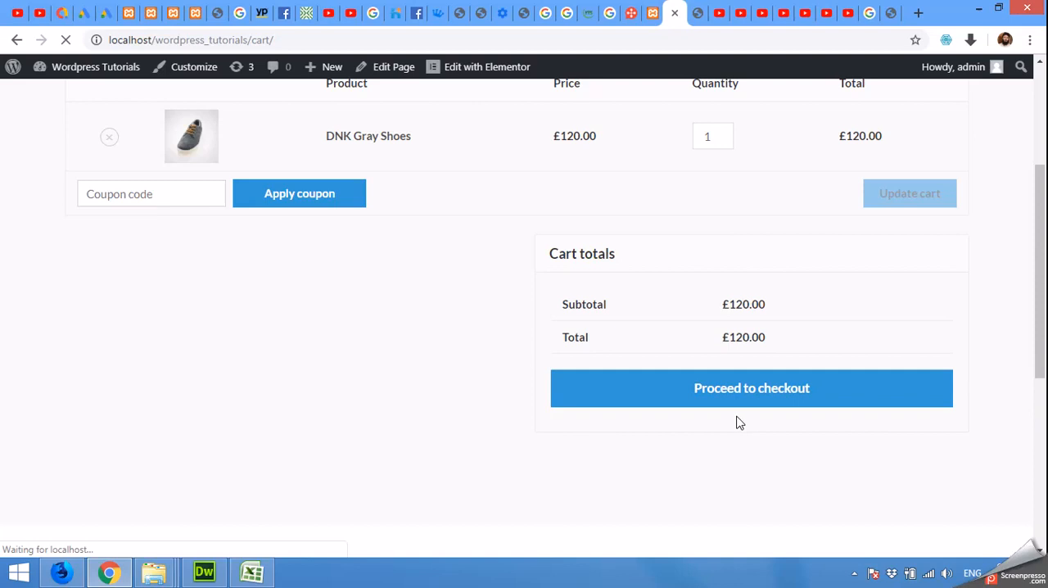
left_click(750, 388)
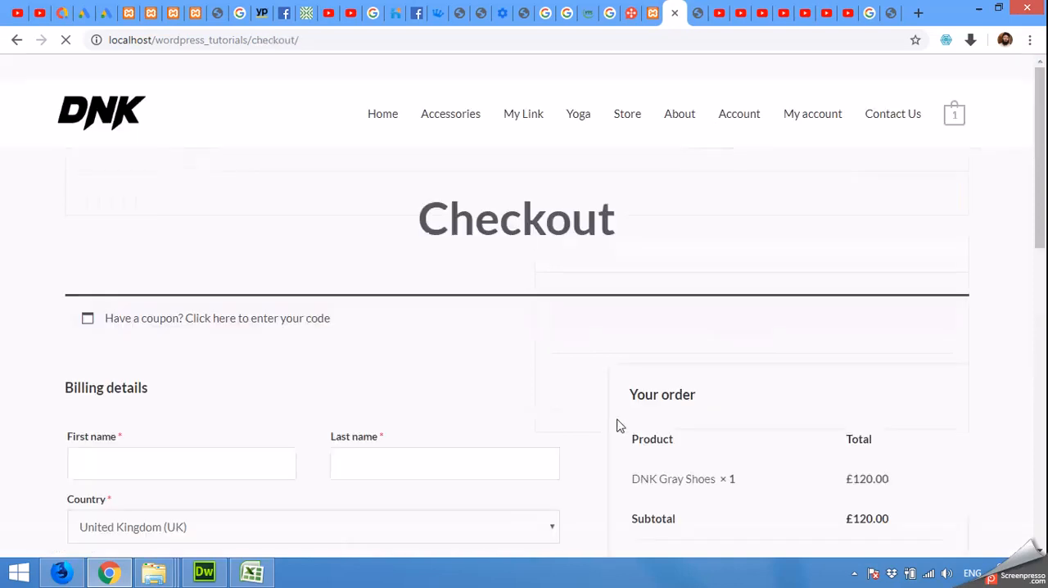
scroll("down", 3)
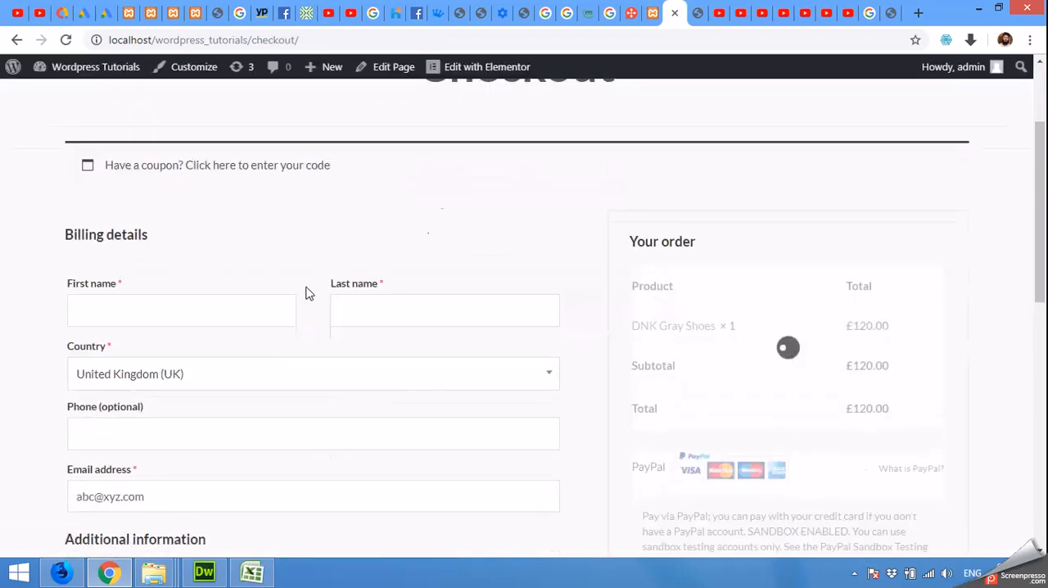
scroll("down", 3)
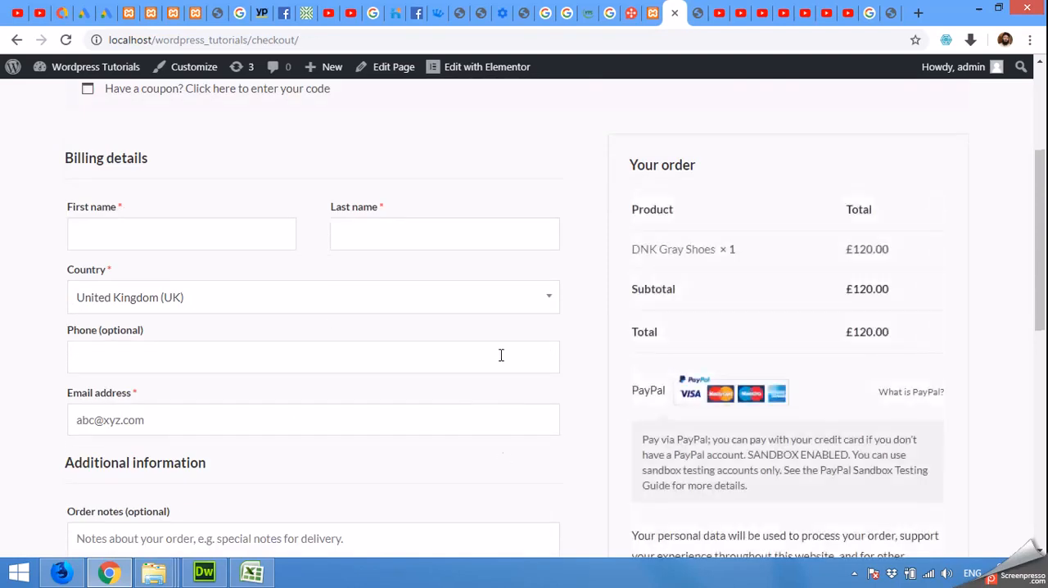
scroll("up", 3)
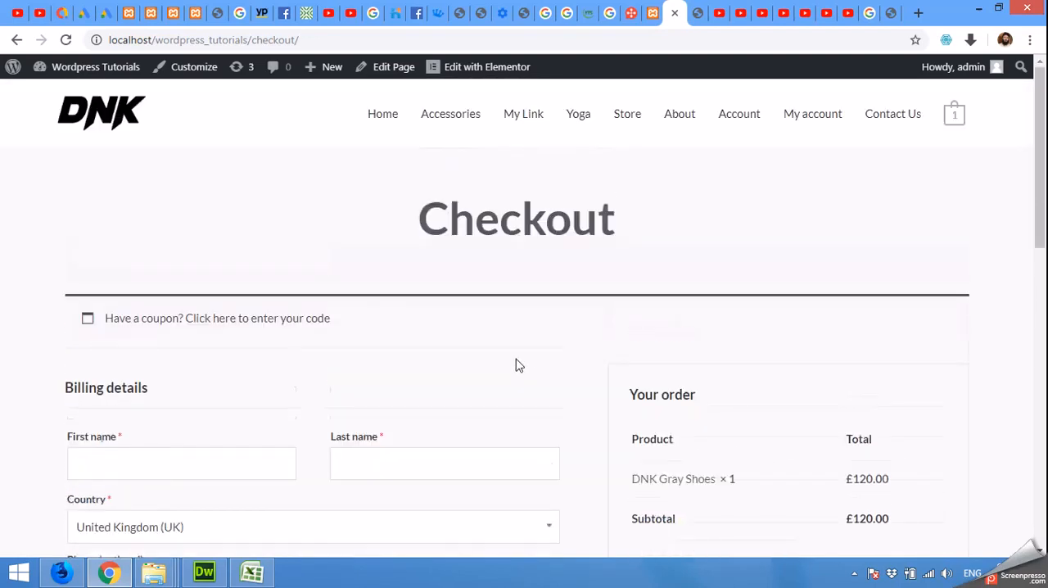
mouse_move(98, 226)
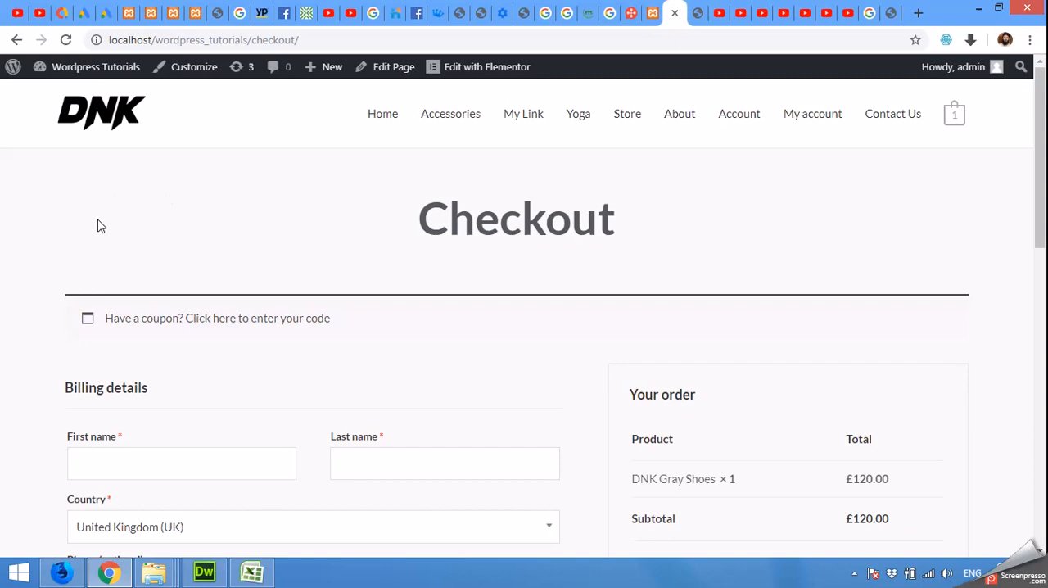
mouse_move(164, 252)
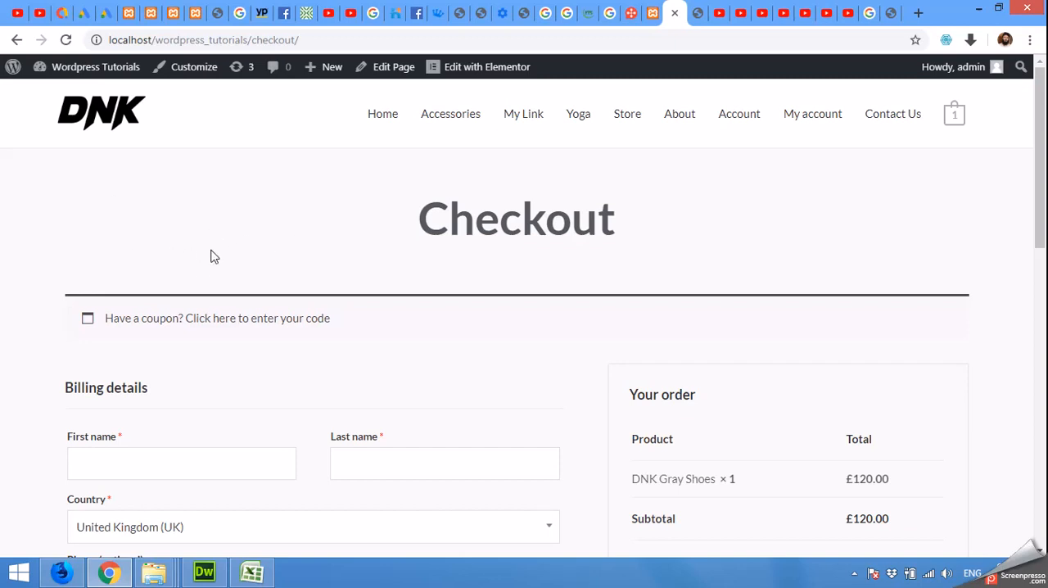
mouse_move(339, 89)
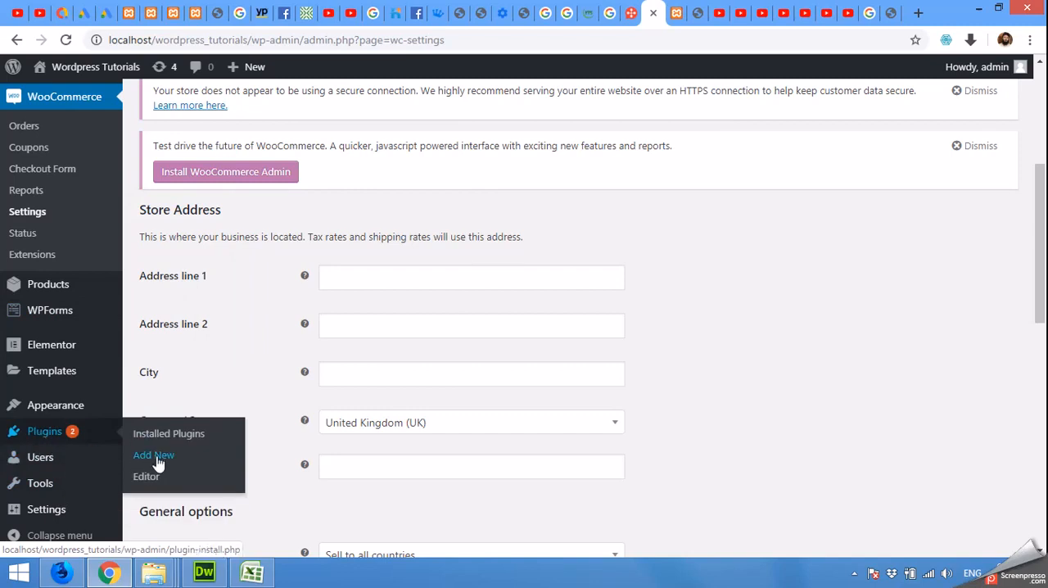
Go to Plugins > Add New in the admin sidebar.
left_click(154, 456)
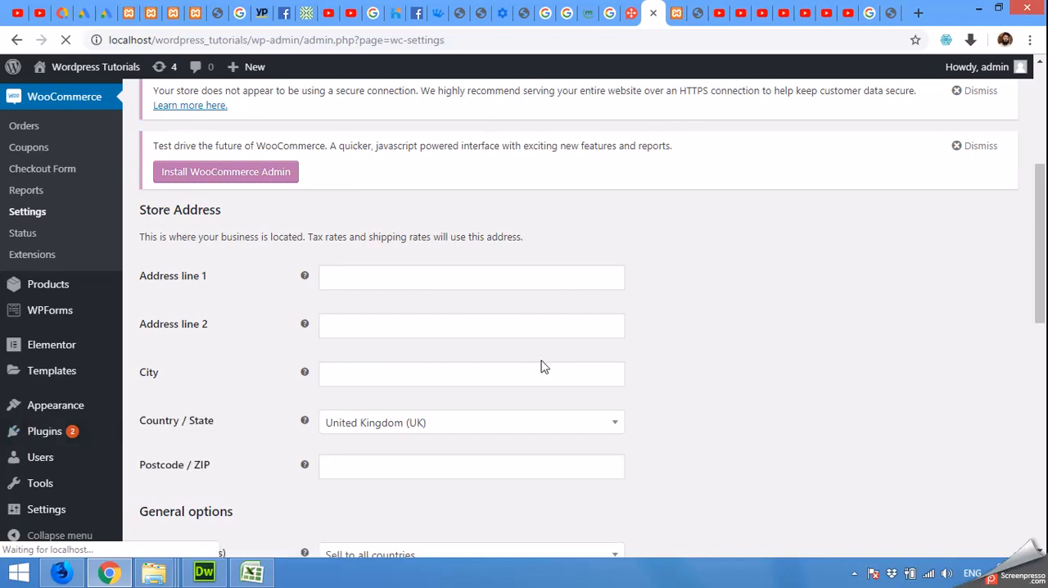
mouse_move(754, 370)
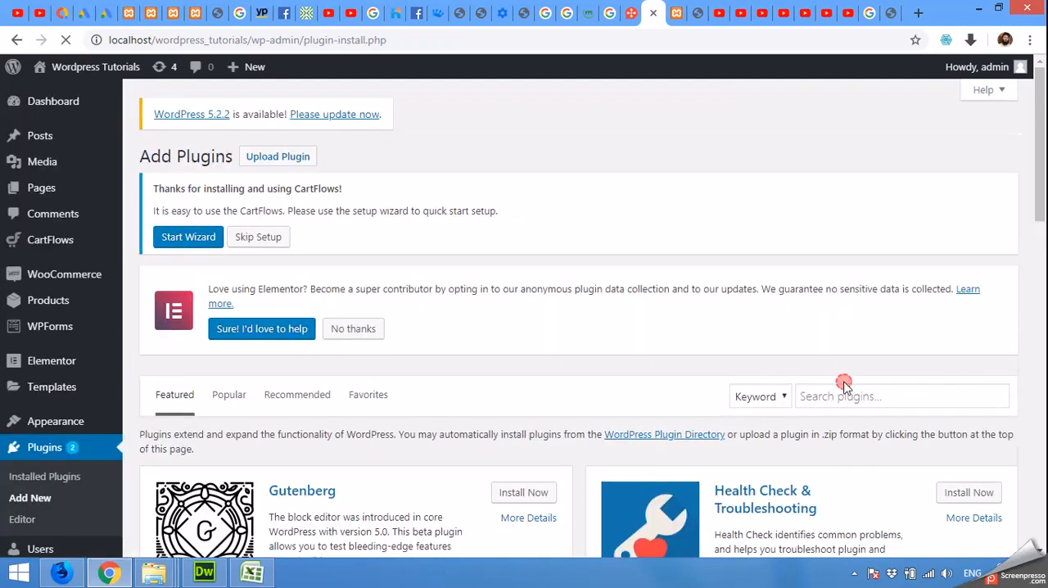
Search plugins for 'direct checkout woocommerce' and install WooCommerce Direct Checkout by QuadLayers.
left_click(901, 395)
type("direct checkout woocommerce")
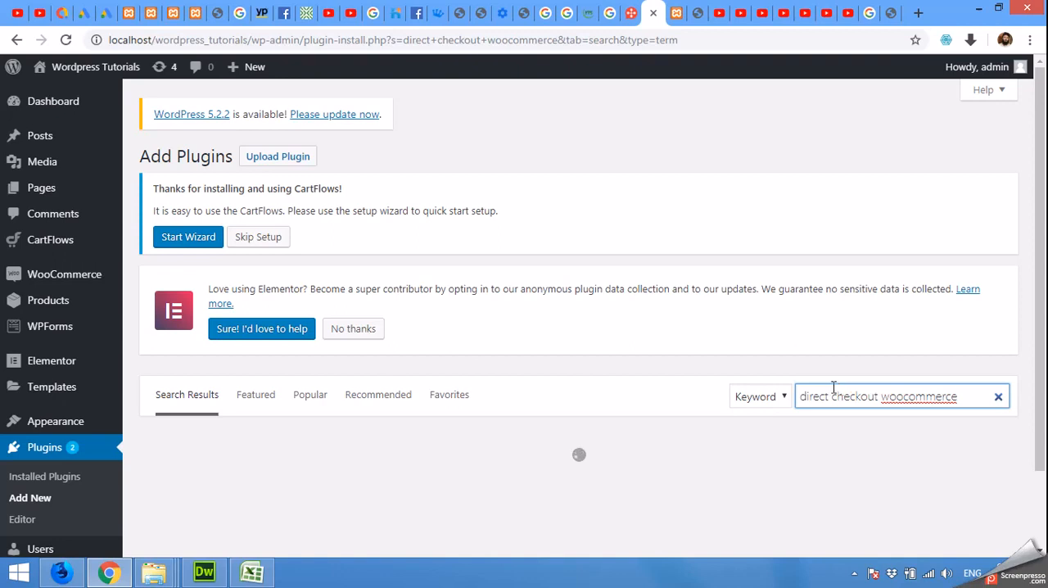
mouse_move(761, 351)
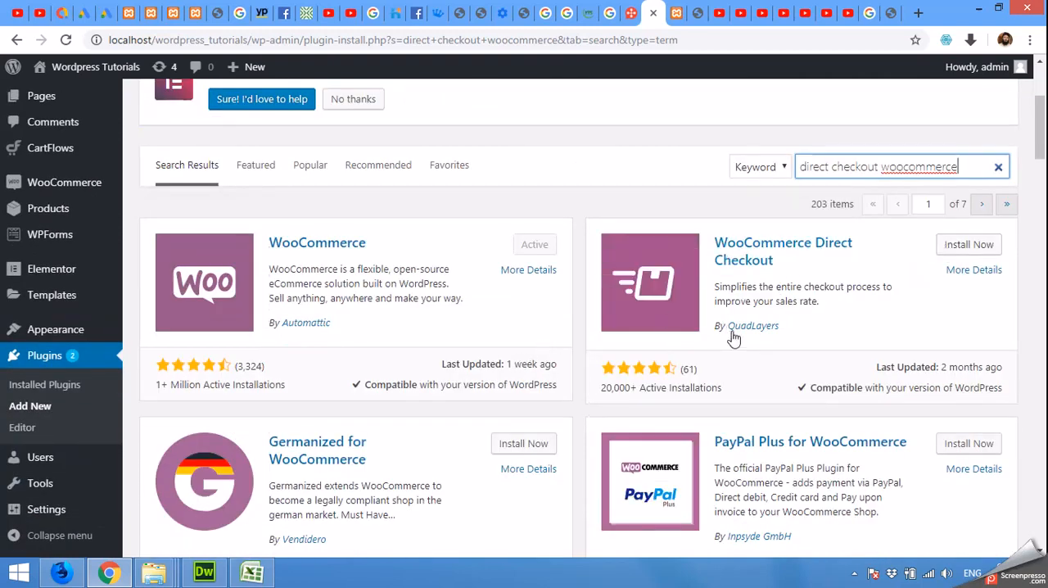
left_click(969, 244)
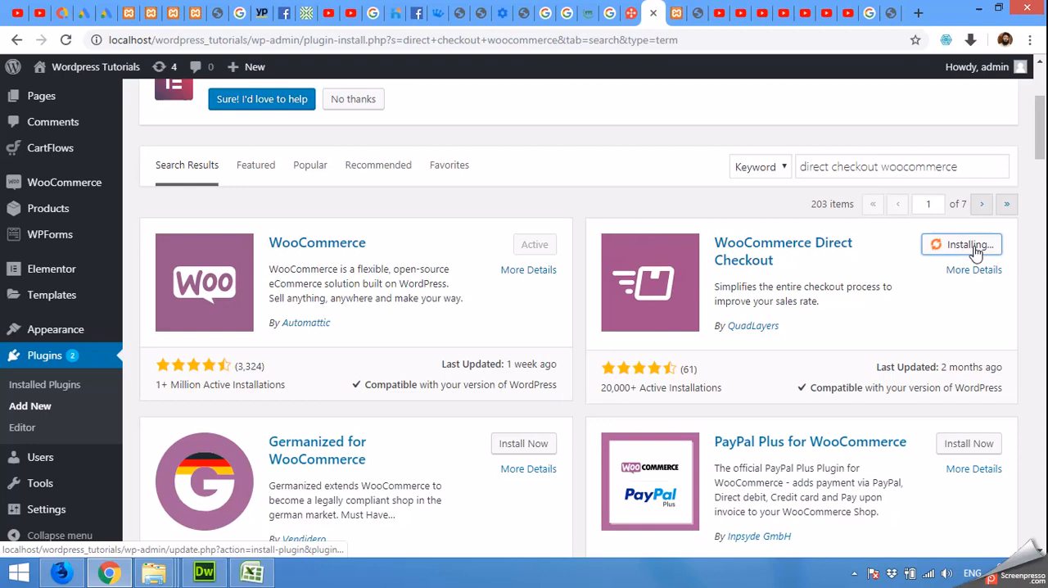
left_click(963, 244)
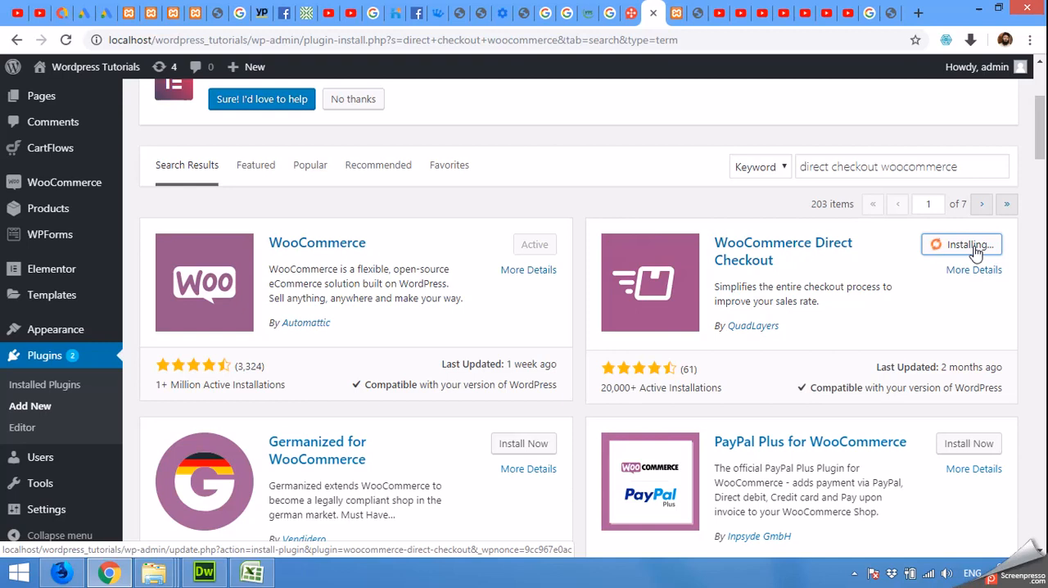
mouse_move(924, 328)
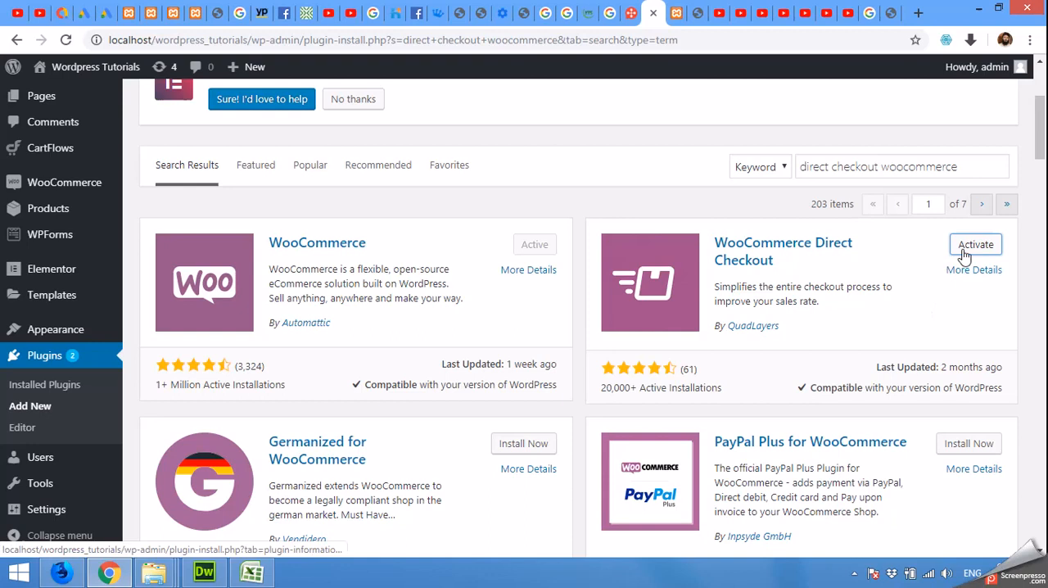
Activate the newly installed WooCommerce Direct Checkout plugin.
left_click(976, 244)
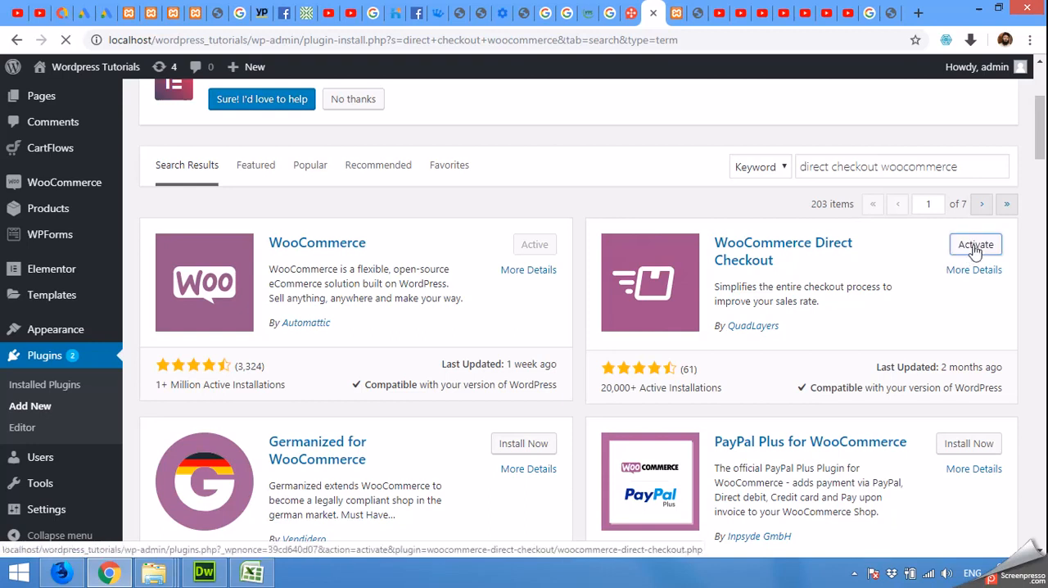
left_click(976, 244)
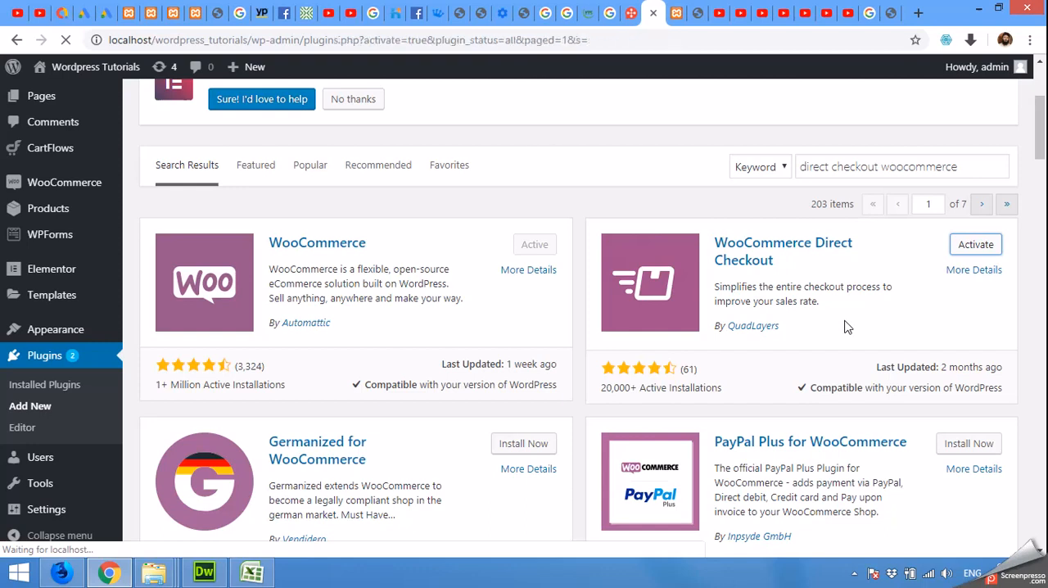
left_click(976, 244)
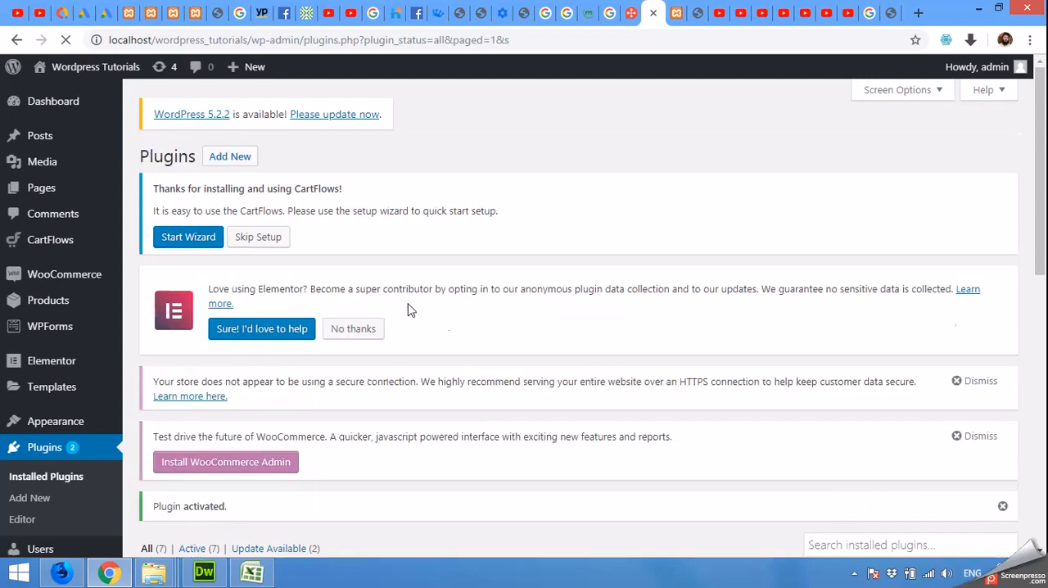
Navigate to WooCommerce > Direct Checkout settings, General section.
scroll("down", 3)
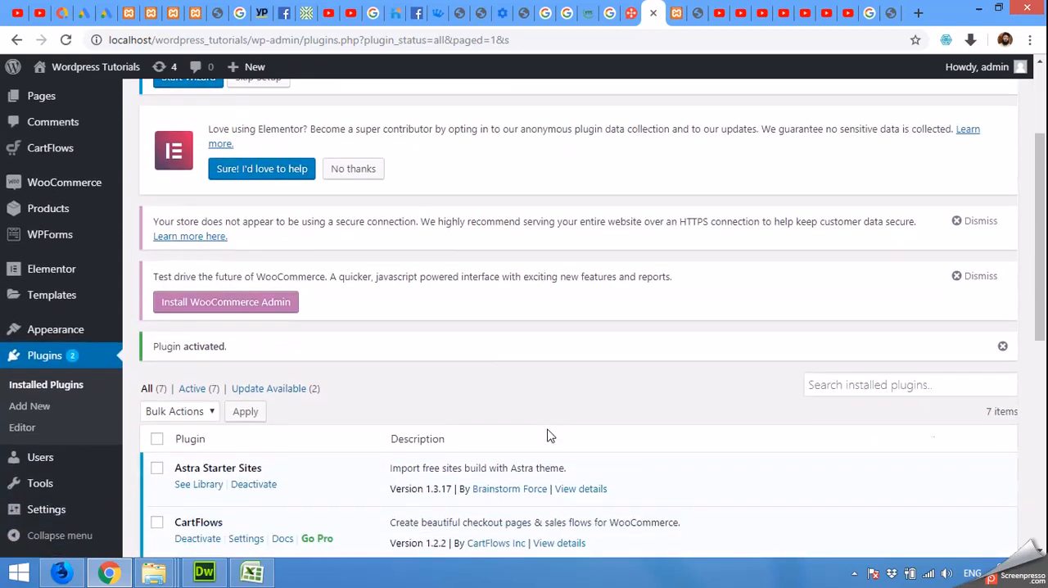
scroll("down", 3)
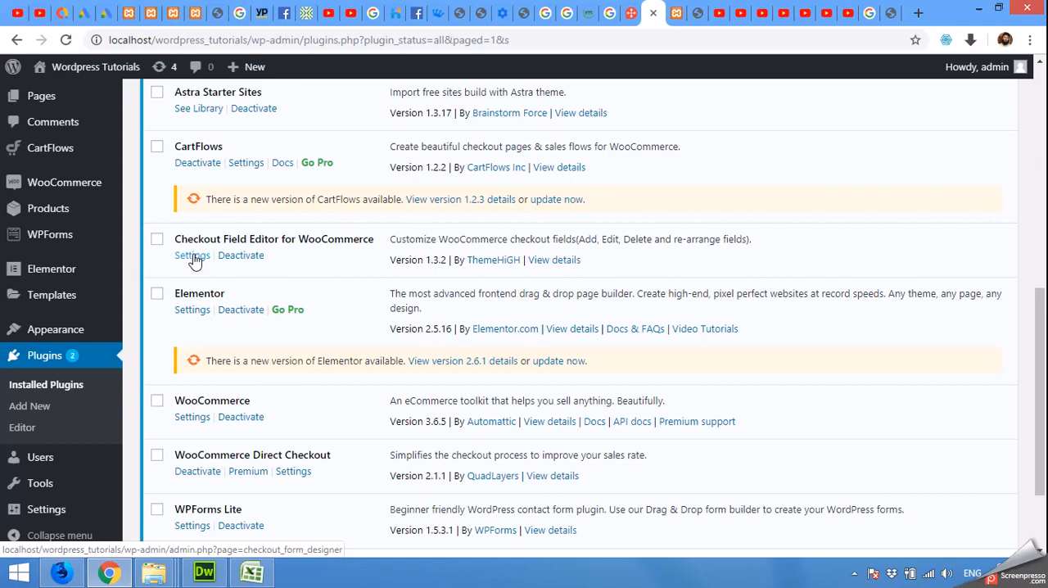
mouse_move(293, 472)
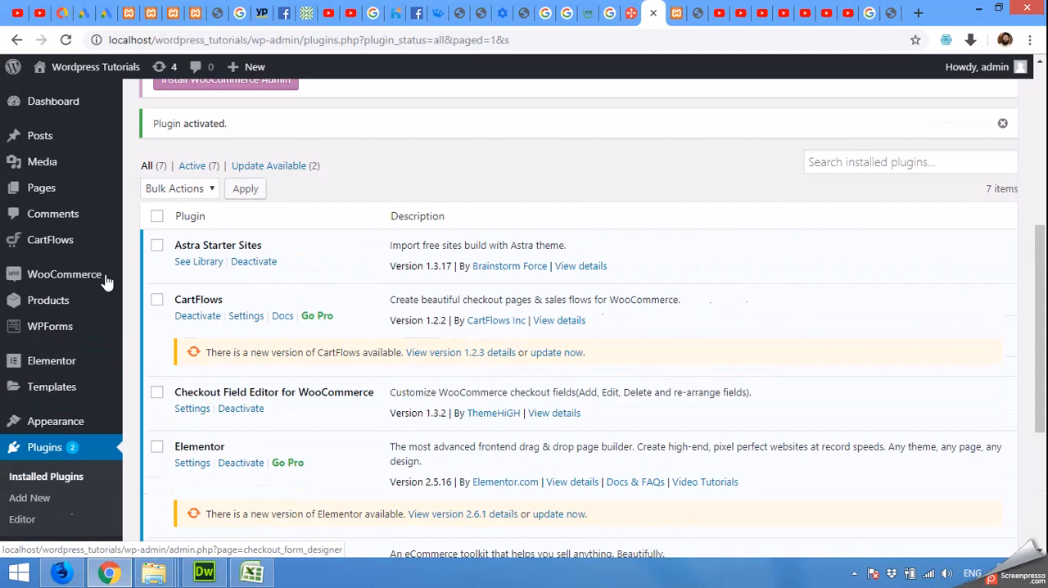
mouse_move(64, 274)
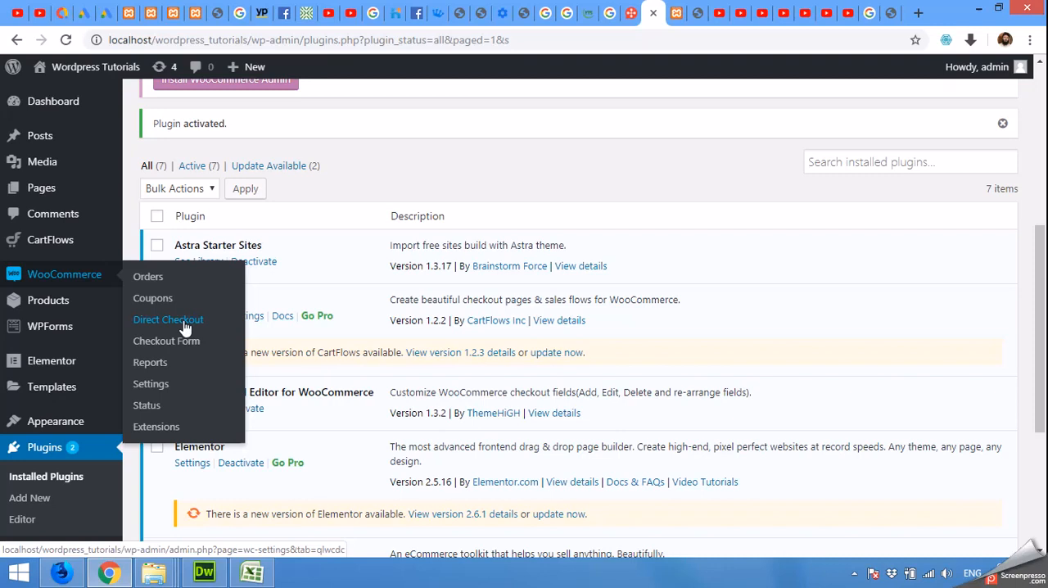
left_click(167, 319)
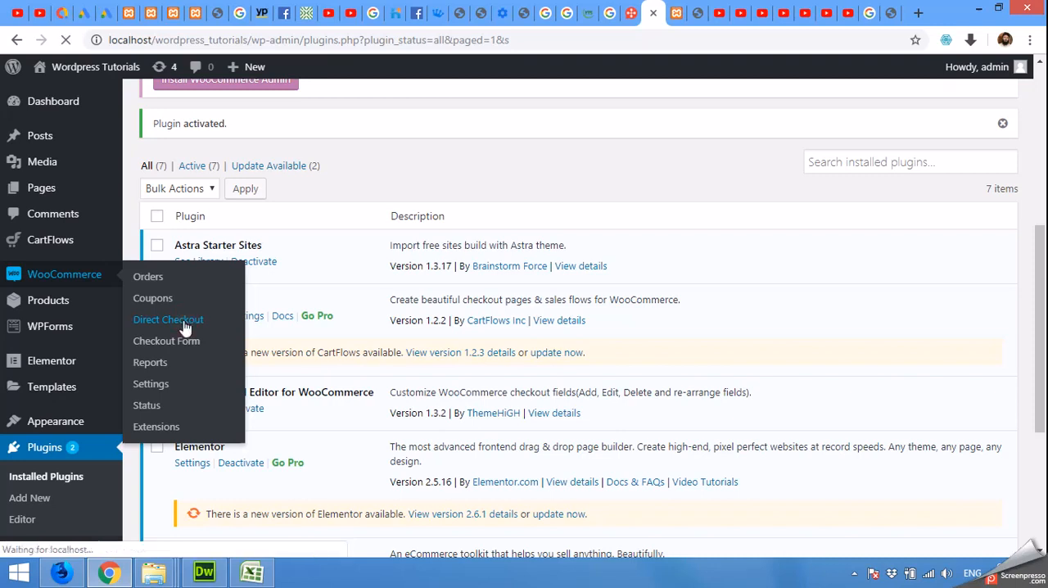
left_click(167, 320)
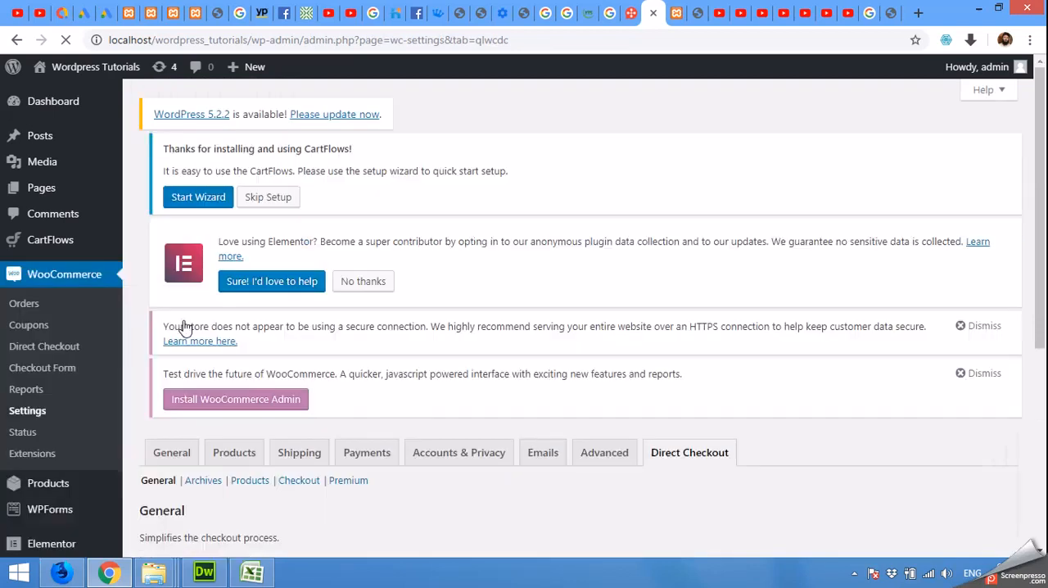
Set 'Added to cart redirect' to Yes, redirect target to Checkout, and save changes.
scroll("down", 3)
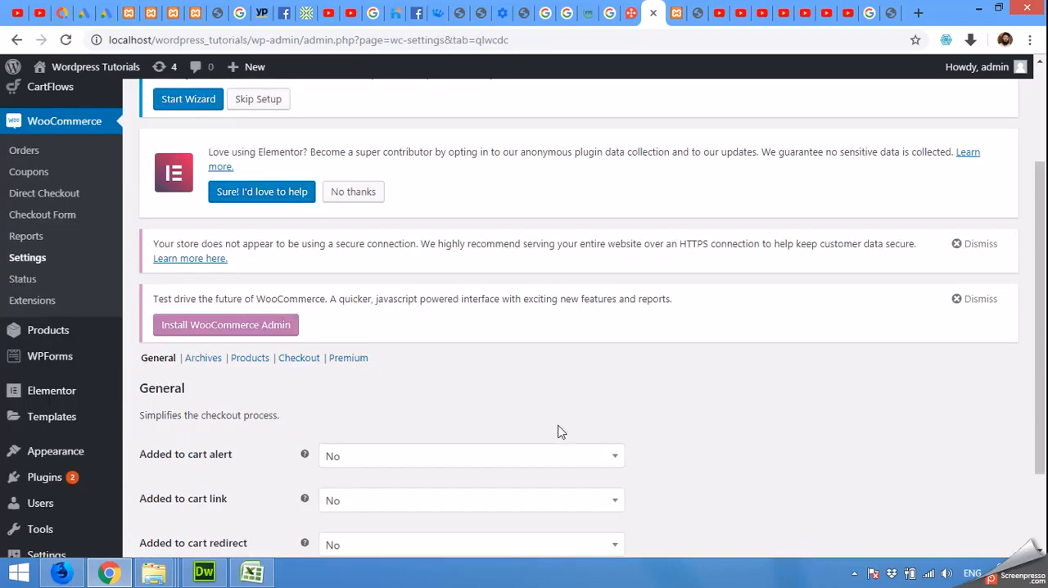
scroll("down", 3)
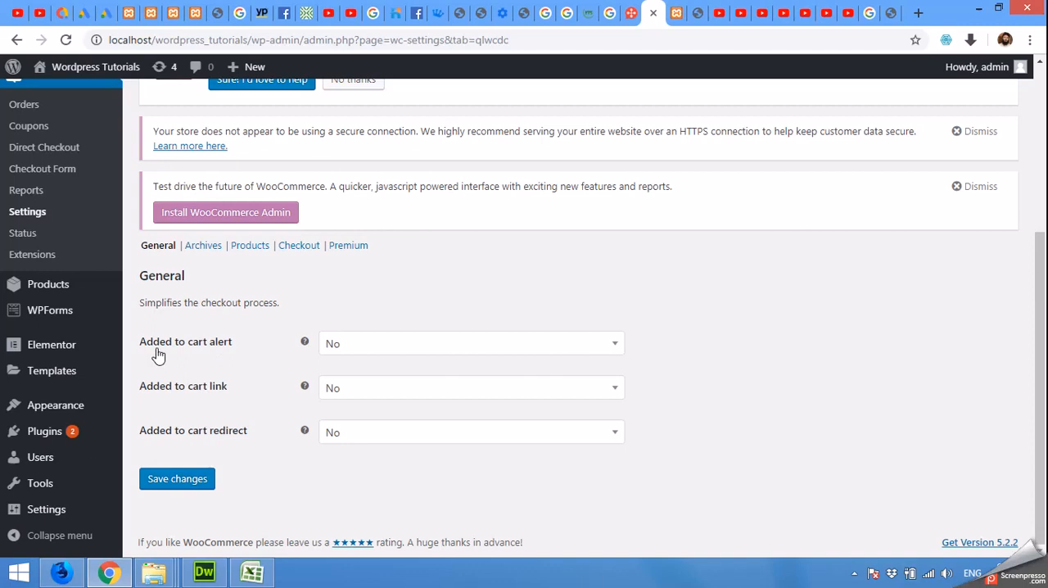
mouse_move(171, 403)
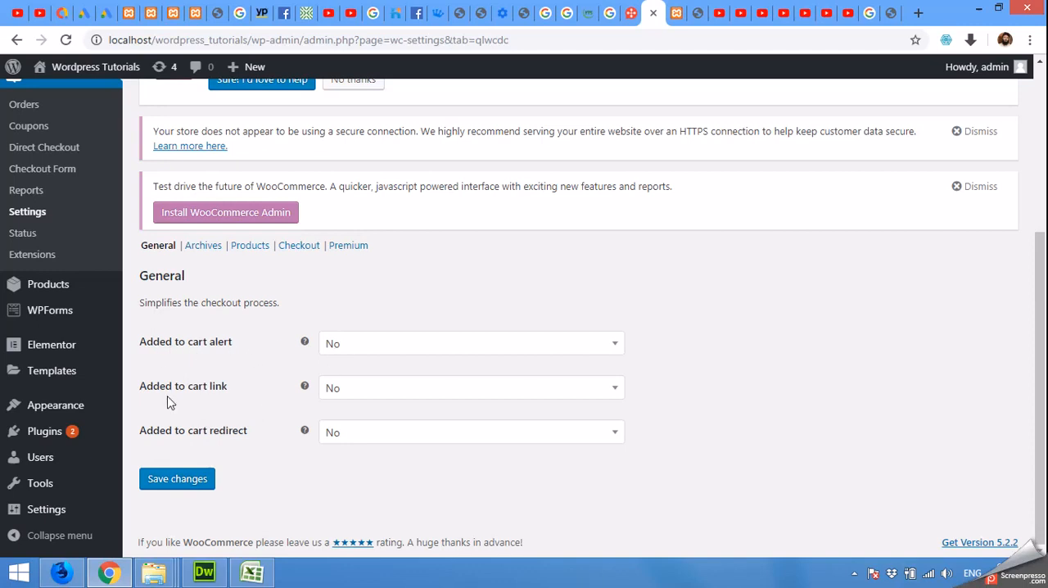
mouse_move(236, 439)
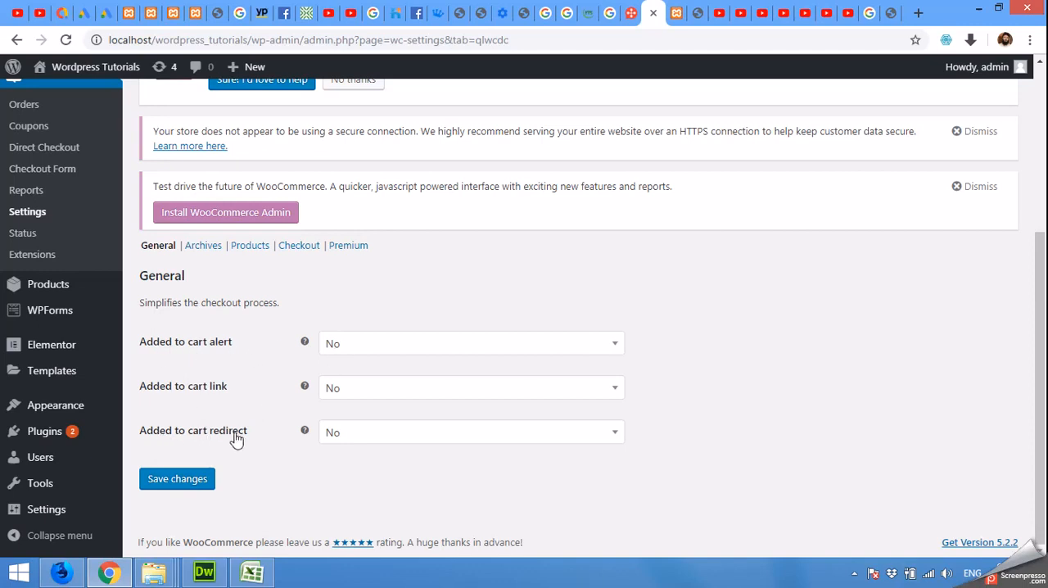
mouse_move(172, 439)
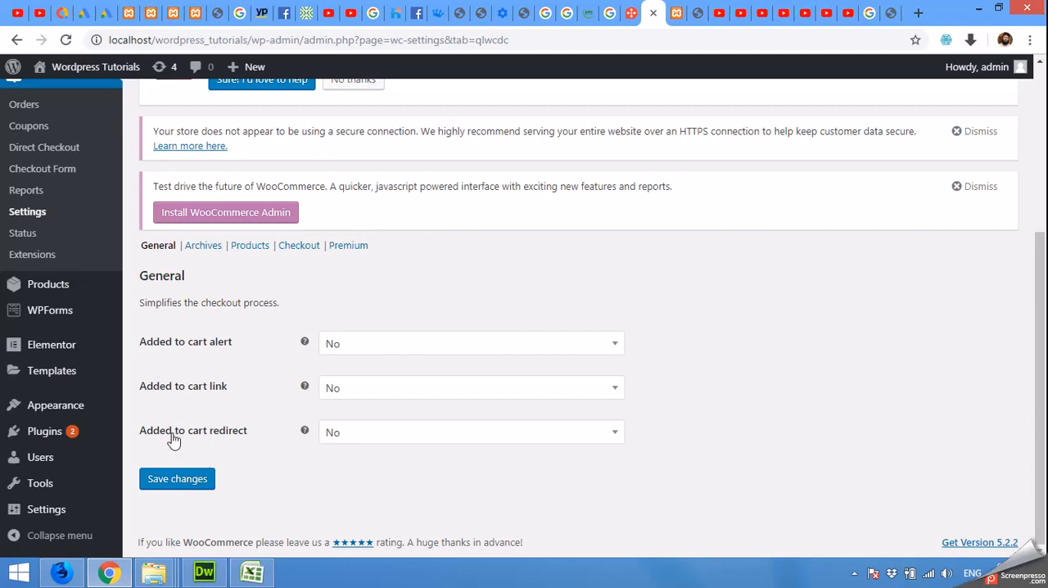
left_click(472, 432)
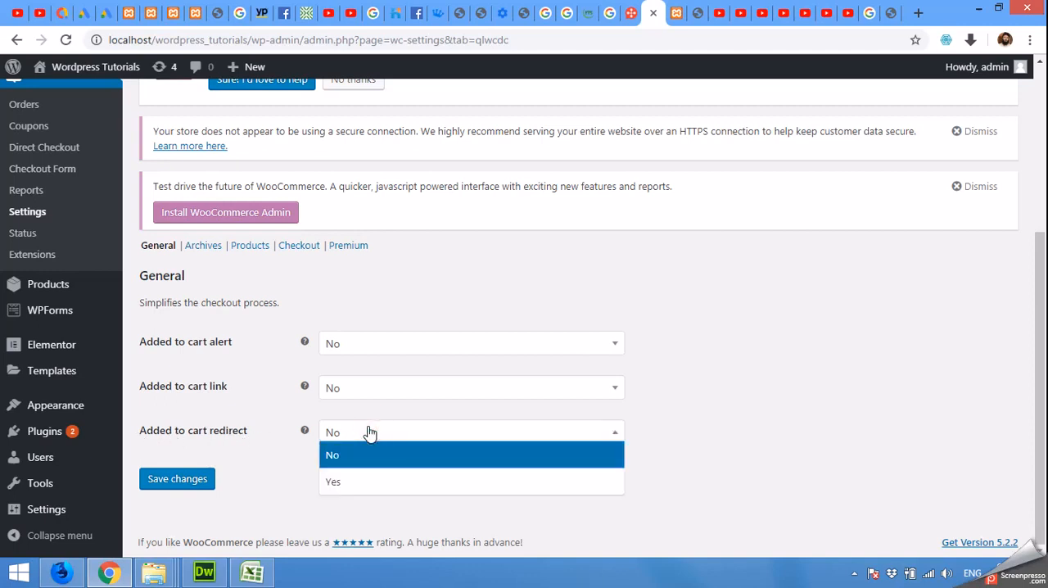
left_click(333, 481)
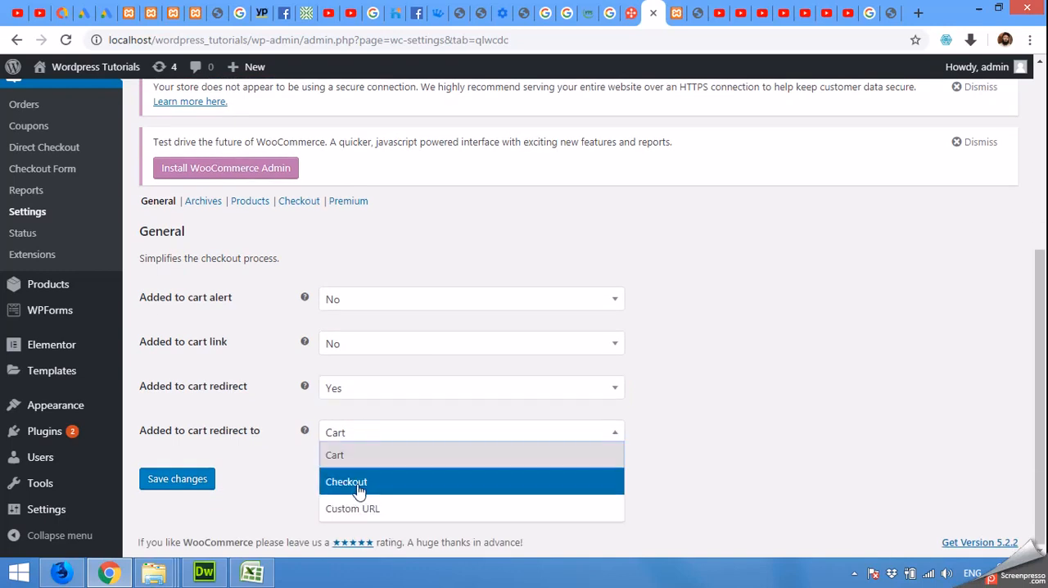
left_click(345, 482)
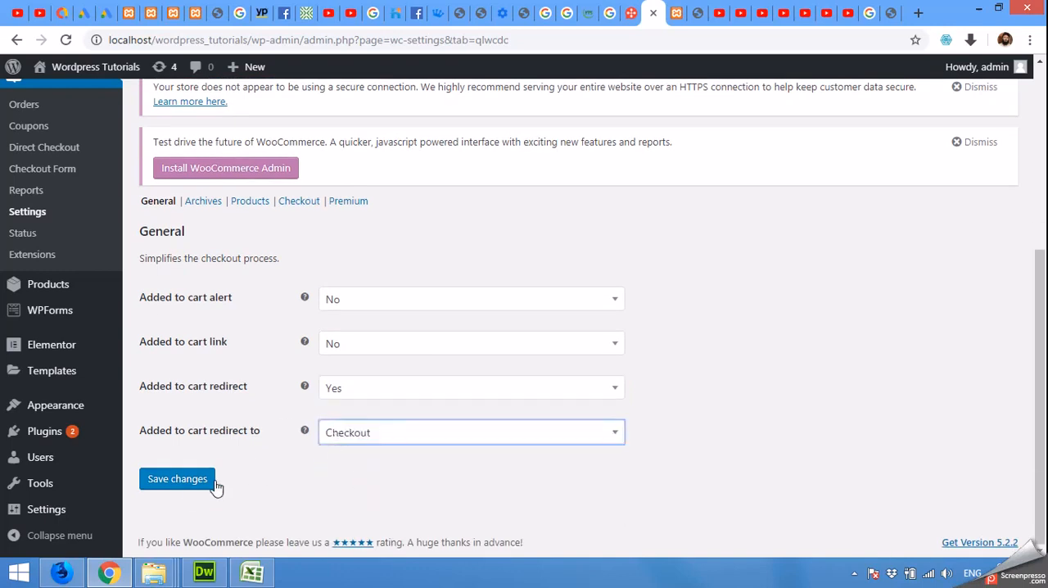
left_click(177, 478)
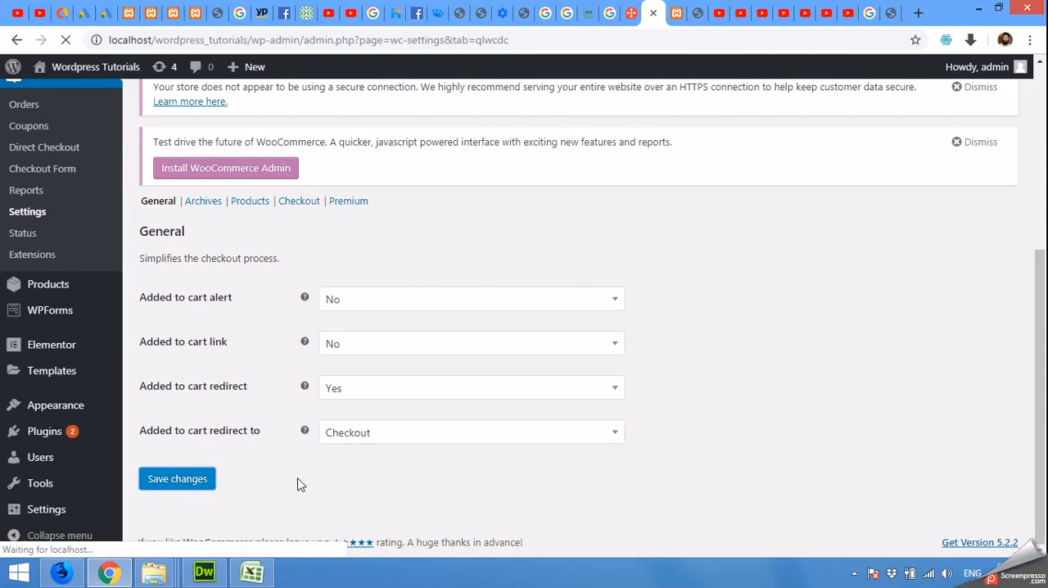
mouse_move(674, 13)
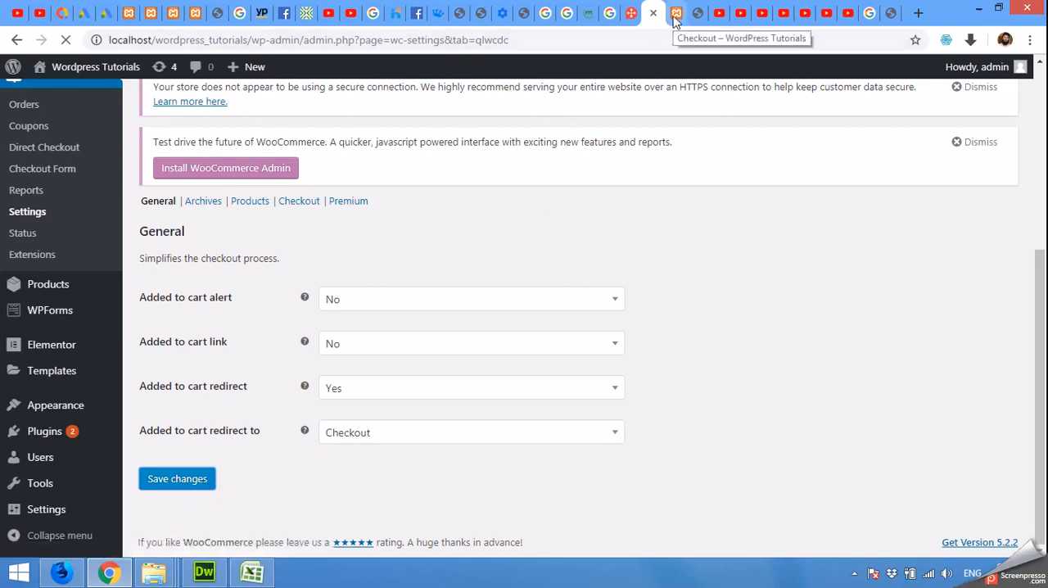
Return to the store home, remove DNK Gray Shoes from the mini cart, and reach Featured Products.
left_click(674, 14)
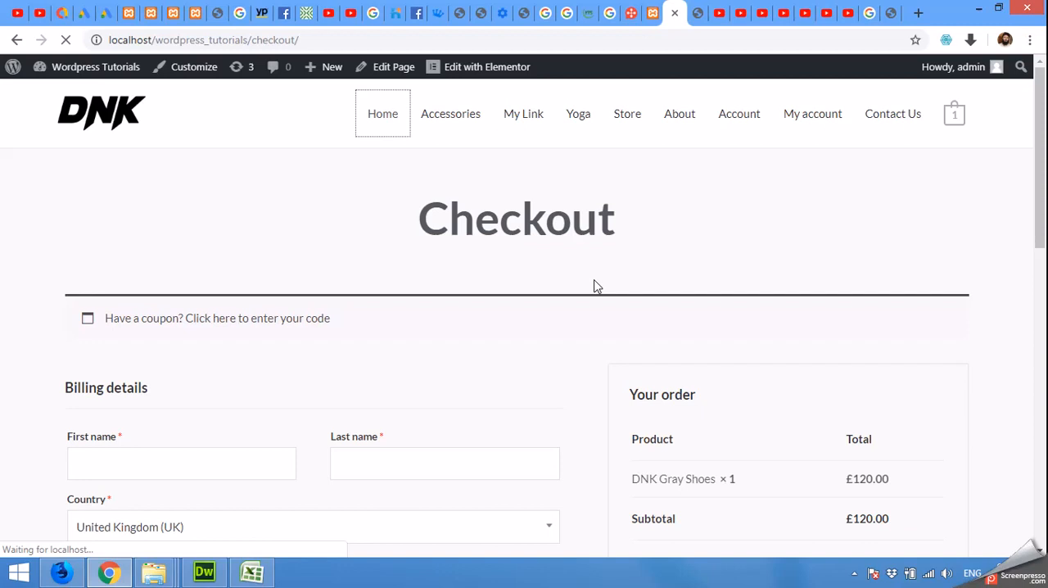
mouse_move(1040, 140)
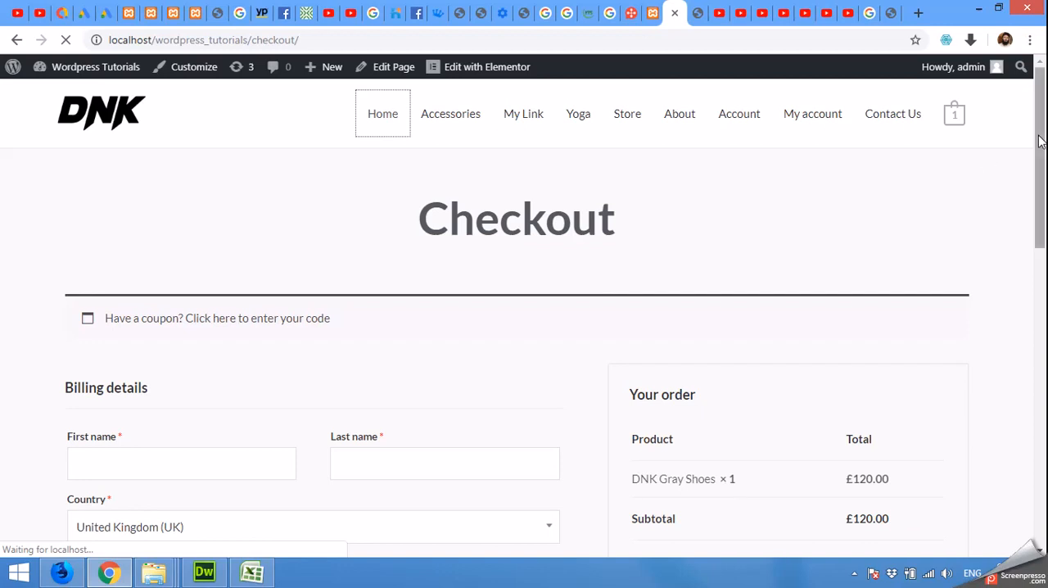
left_click(954, 113)
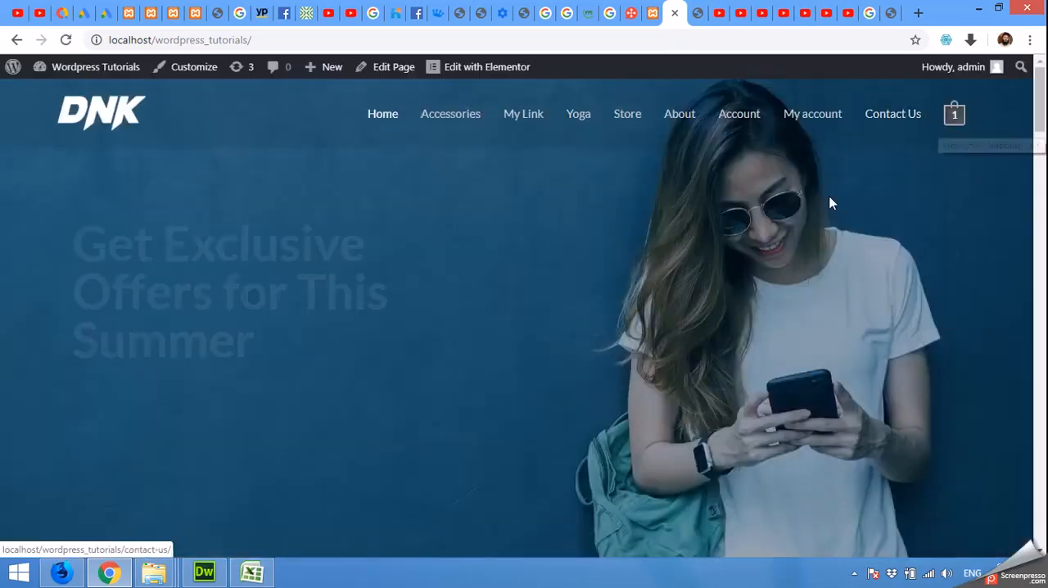
left_click(953, 113)
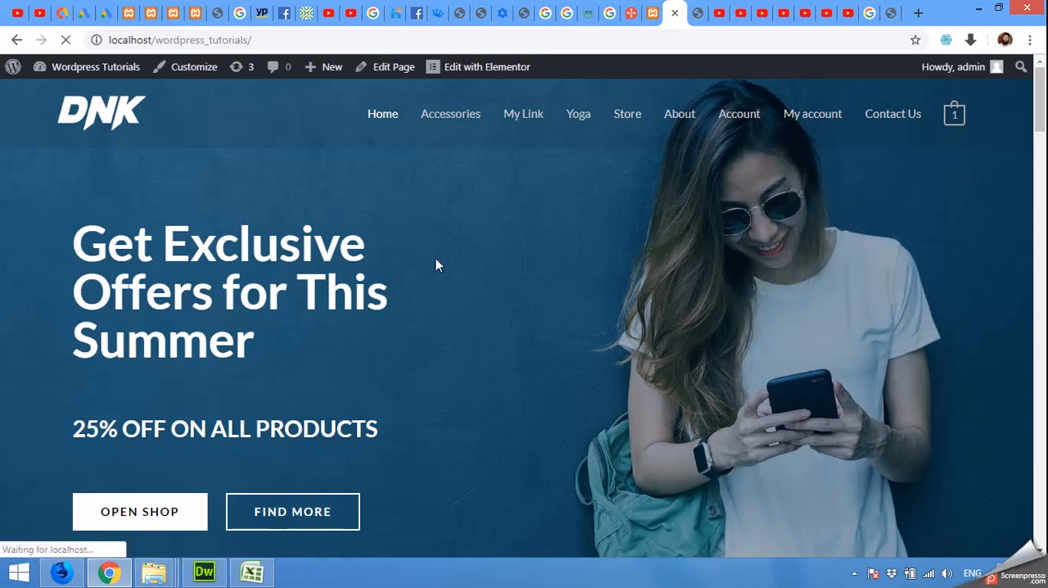
scroll("down", 3)
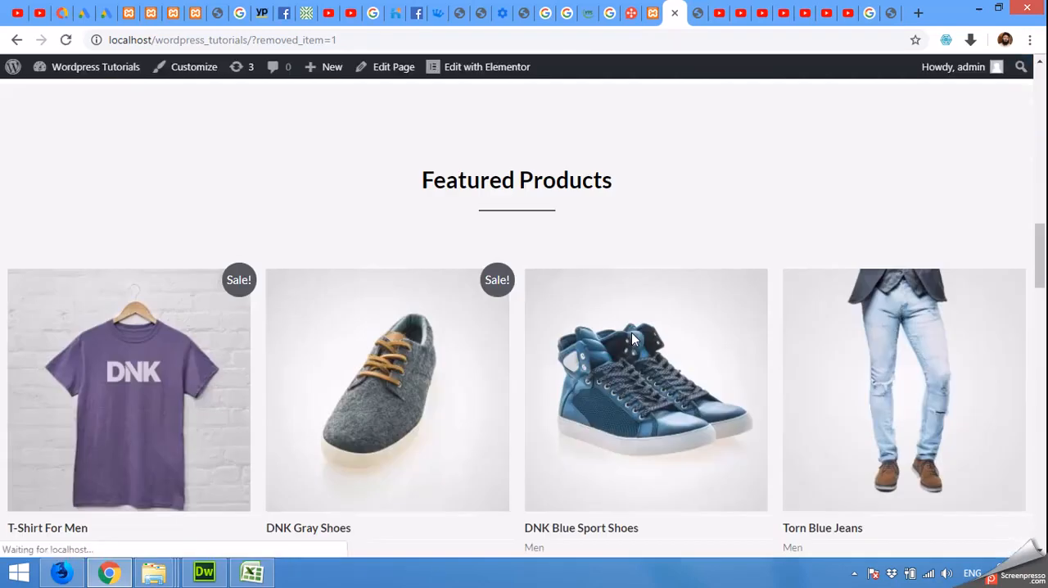
scroll("down", 3)
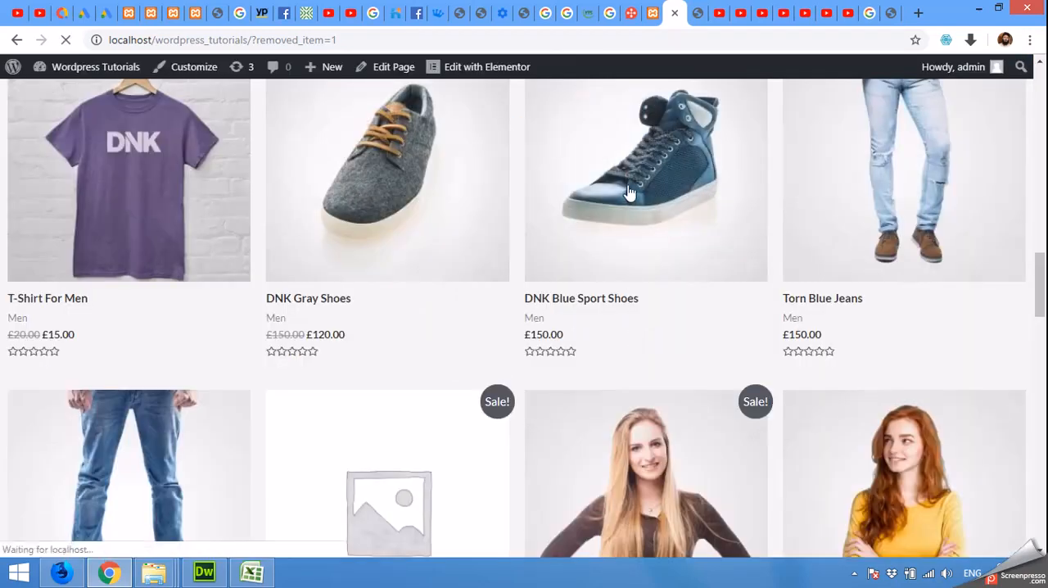
Add DNK Blue Sport Shoes from its product page, landing directly on Checkout at £150.00.
left_click(646, 180)
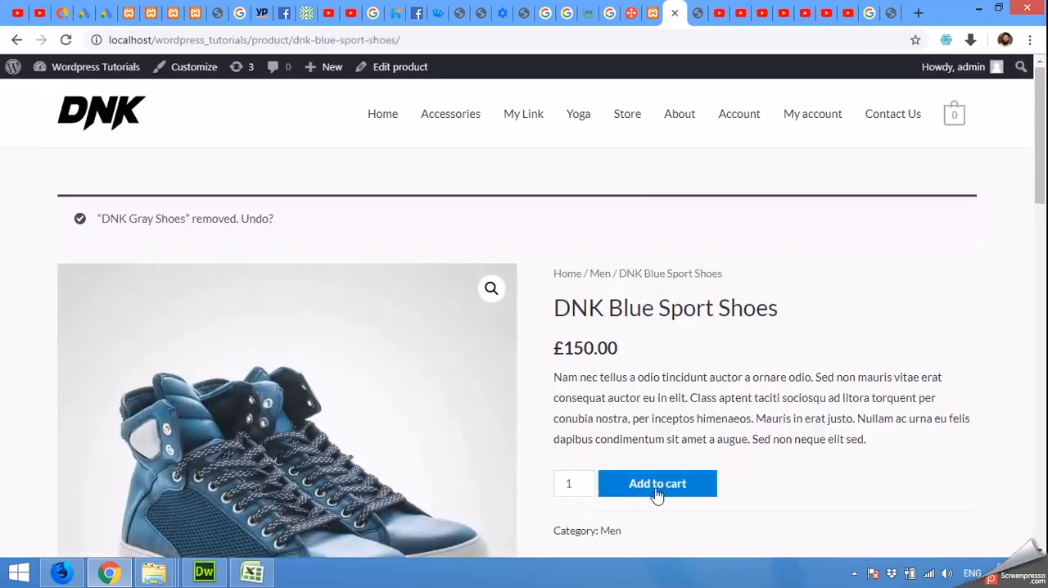
left_click(658, 483)
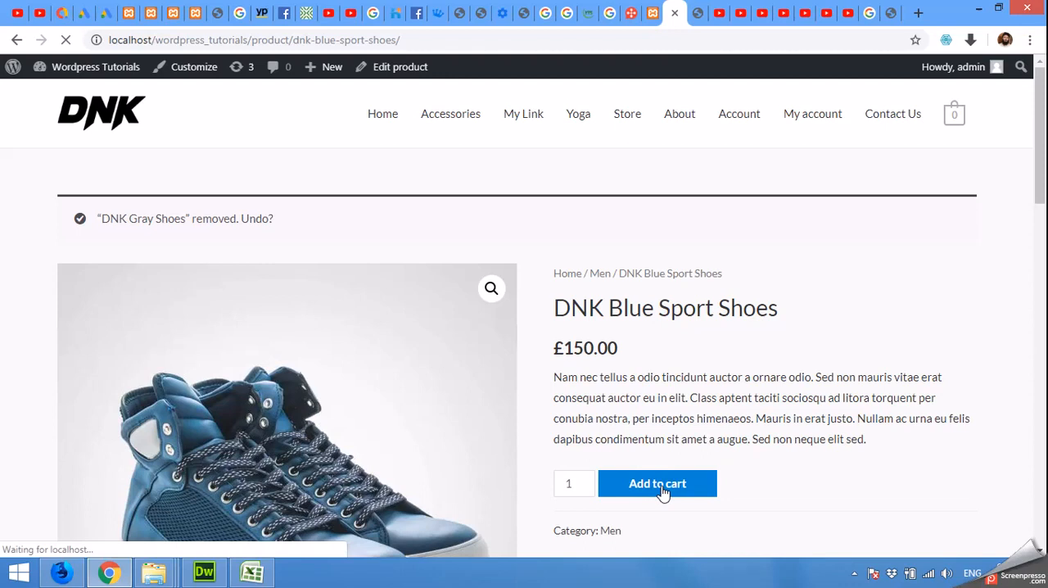
left_click(657, 483)
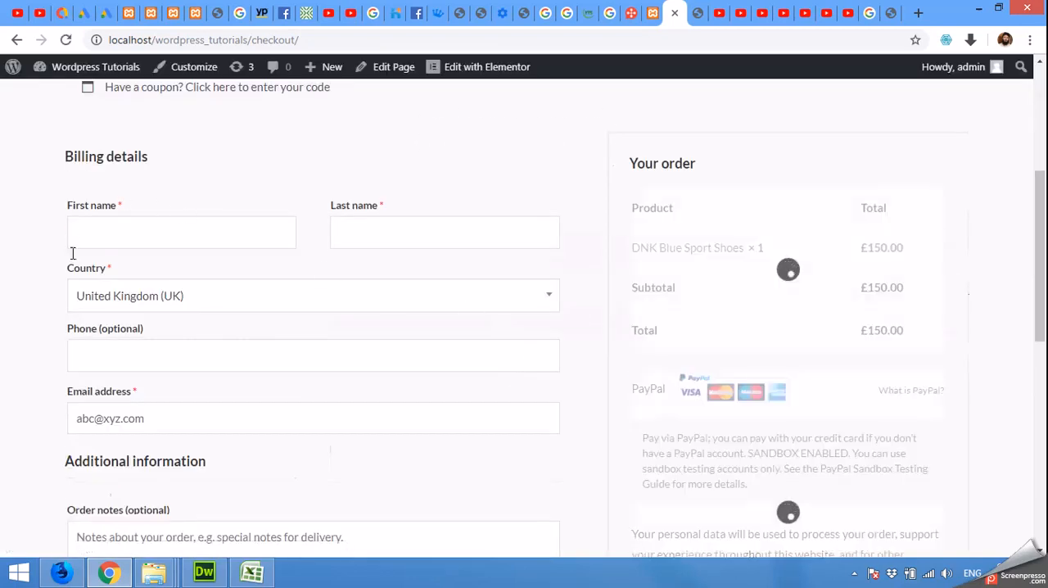
scroll("down", 3)
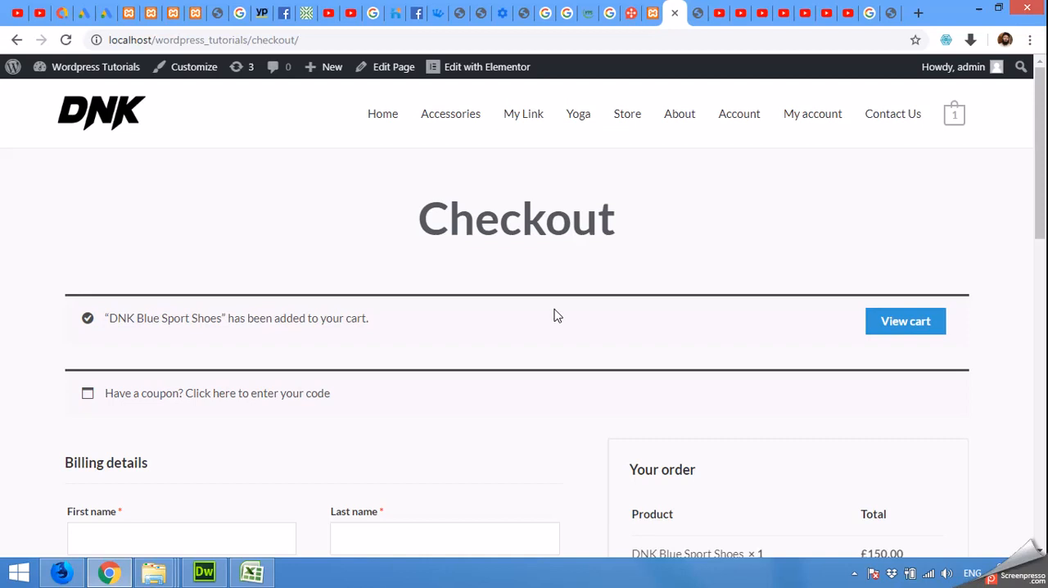
mouse_move(504, 286)
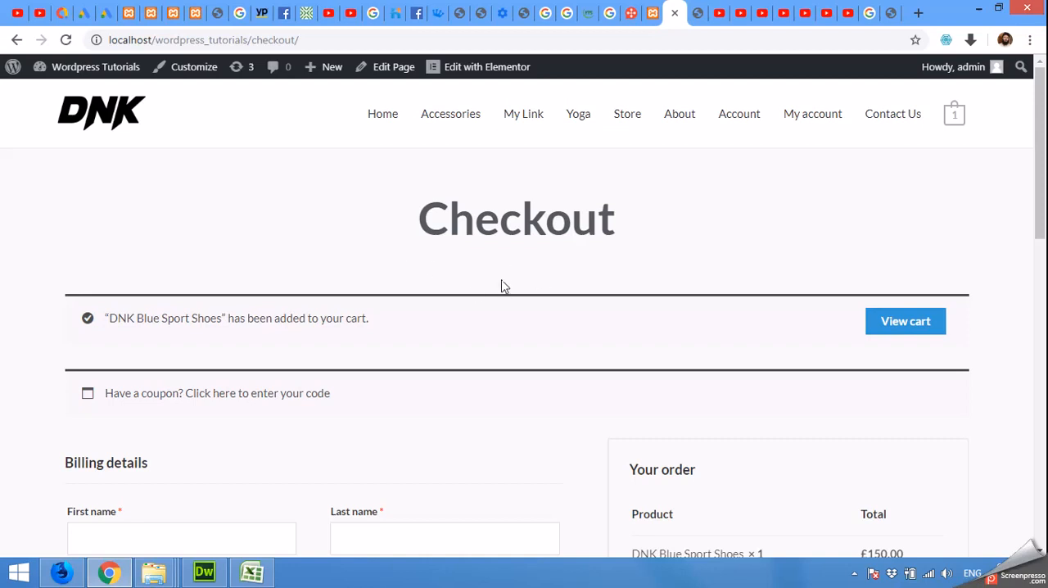
mouse_move(505, 320)
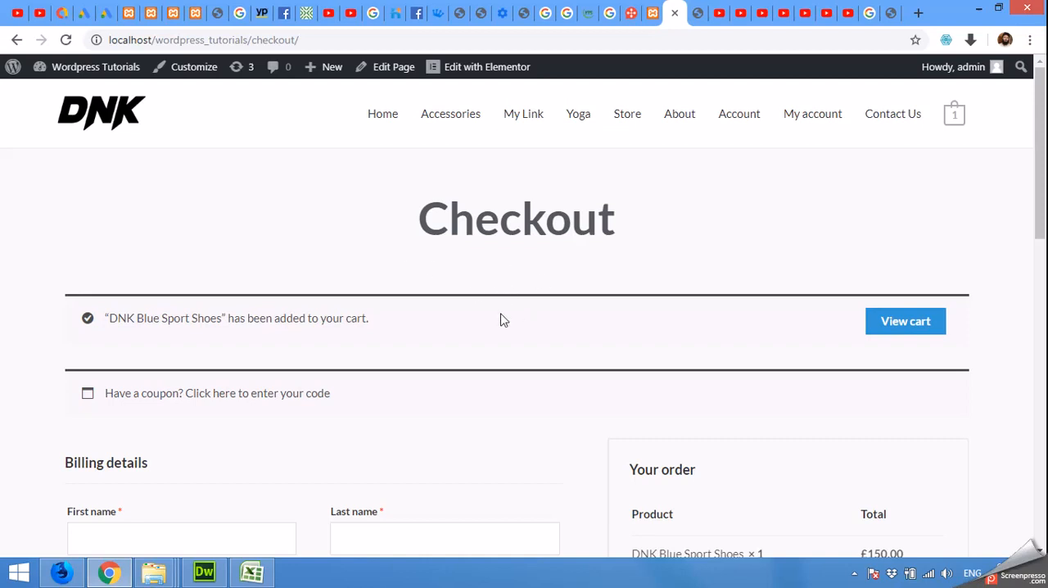